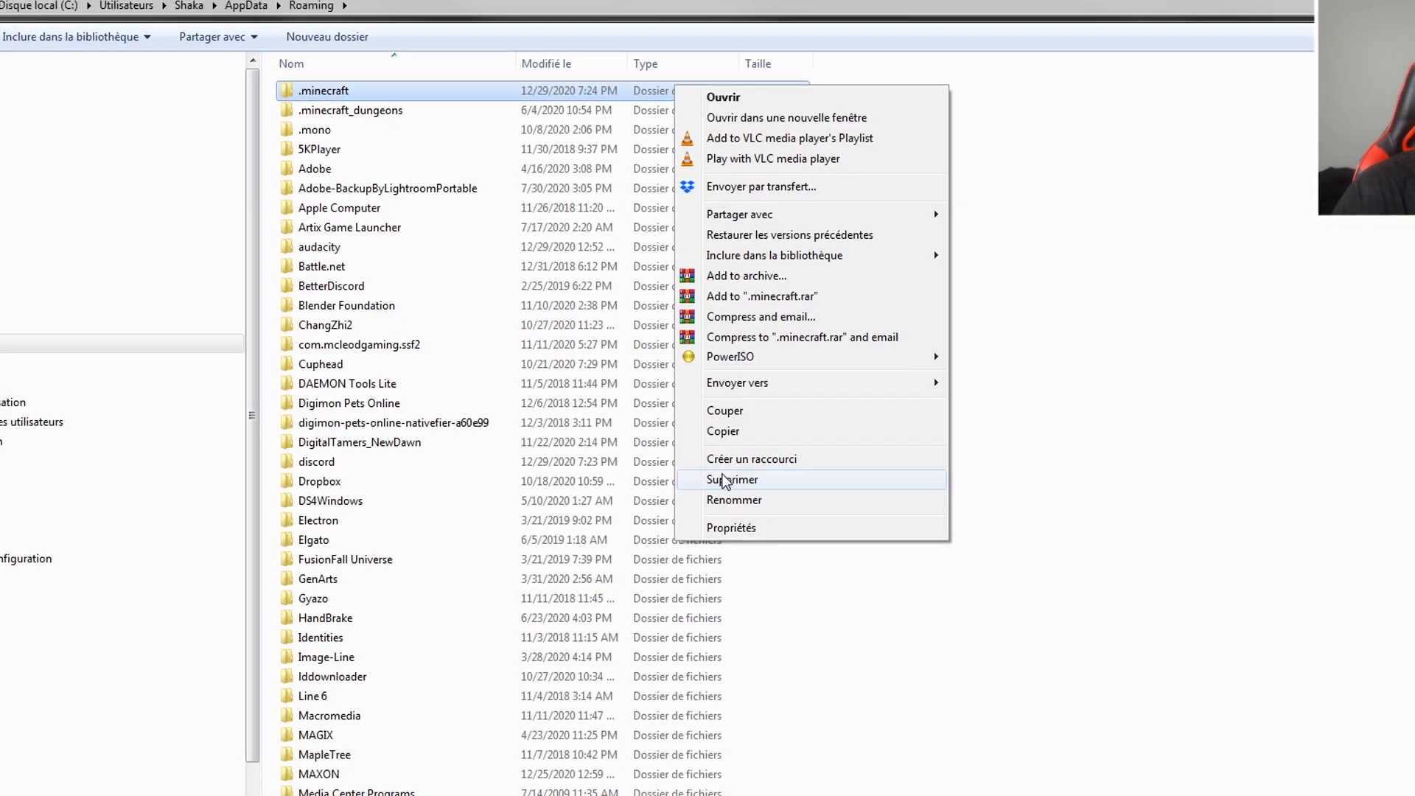
Step: Remove the .minecraft folder in AppData\Roaming using Supprimer
{"action": "left_click", "coordinate": [731, 479]}
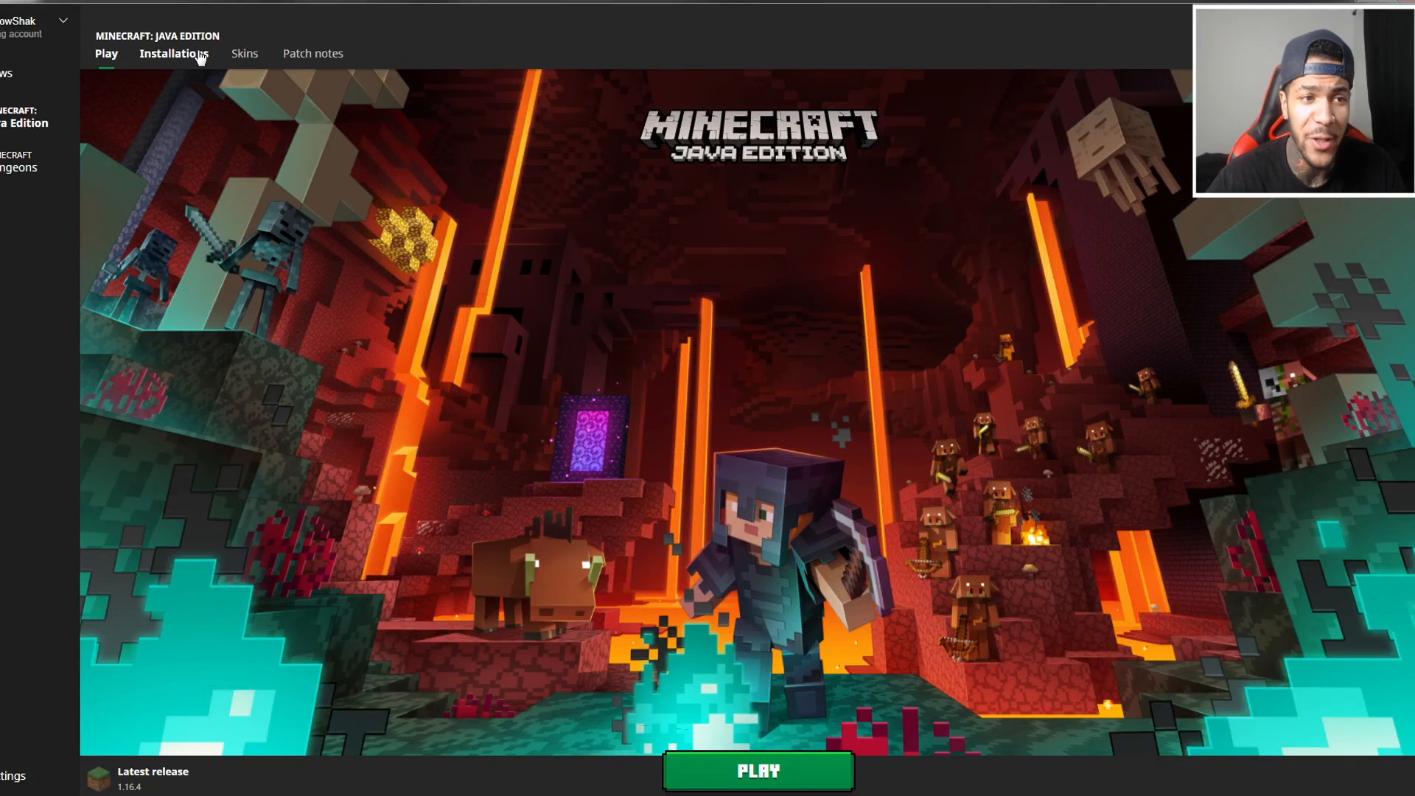
Step: Add a release 1.12.2 installation, then launch it from Play, accepting the warning
{"action": "left_click", "coordinate": [176, 52]}
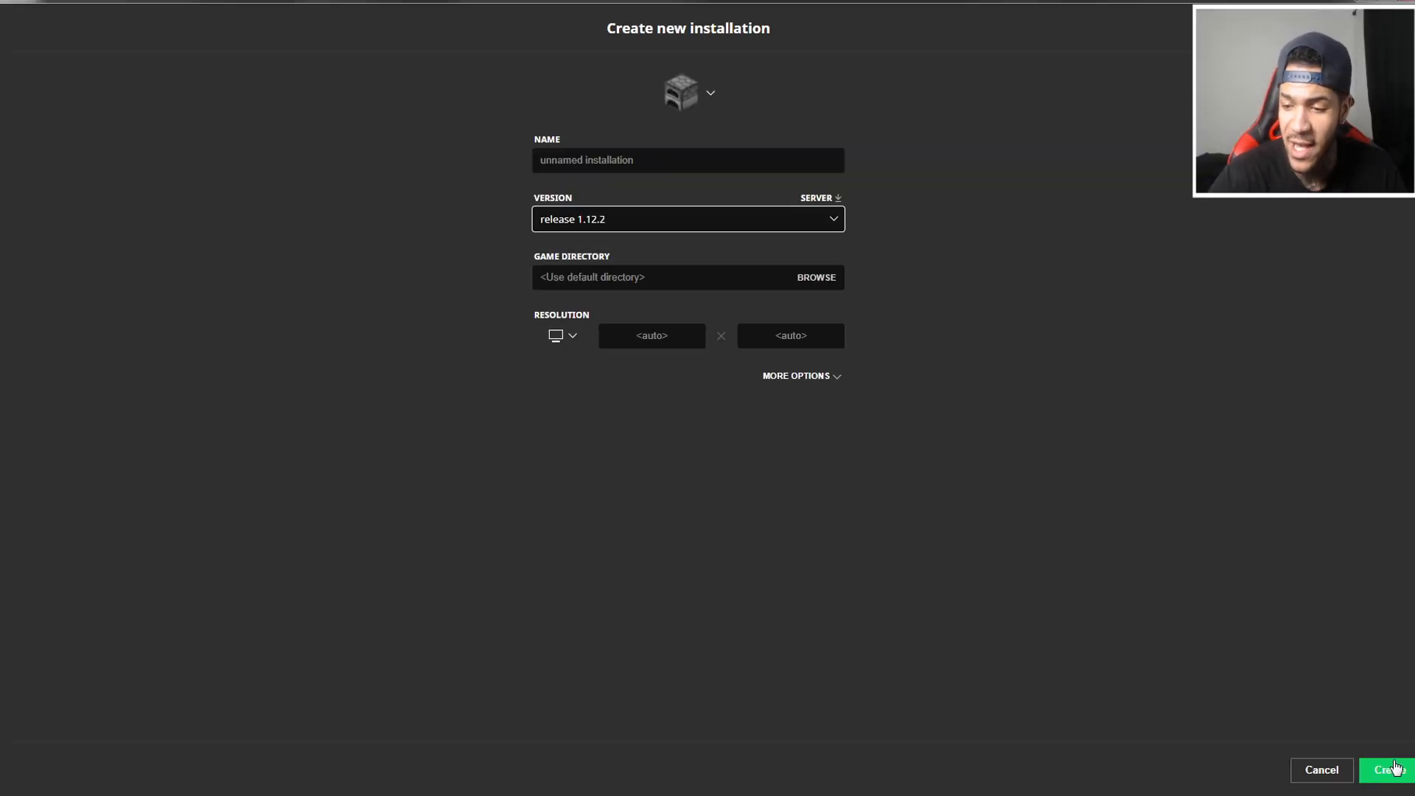
{"action": "left_click", "coordinate": [1388, 769]}
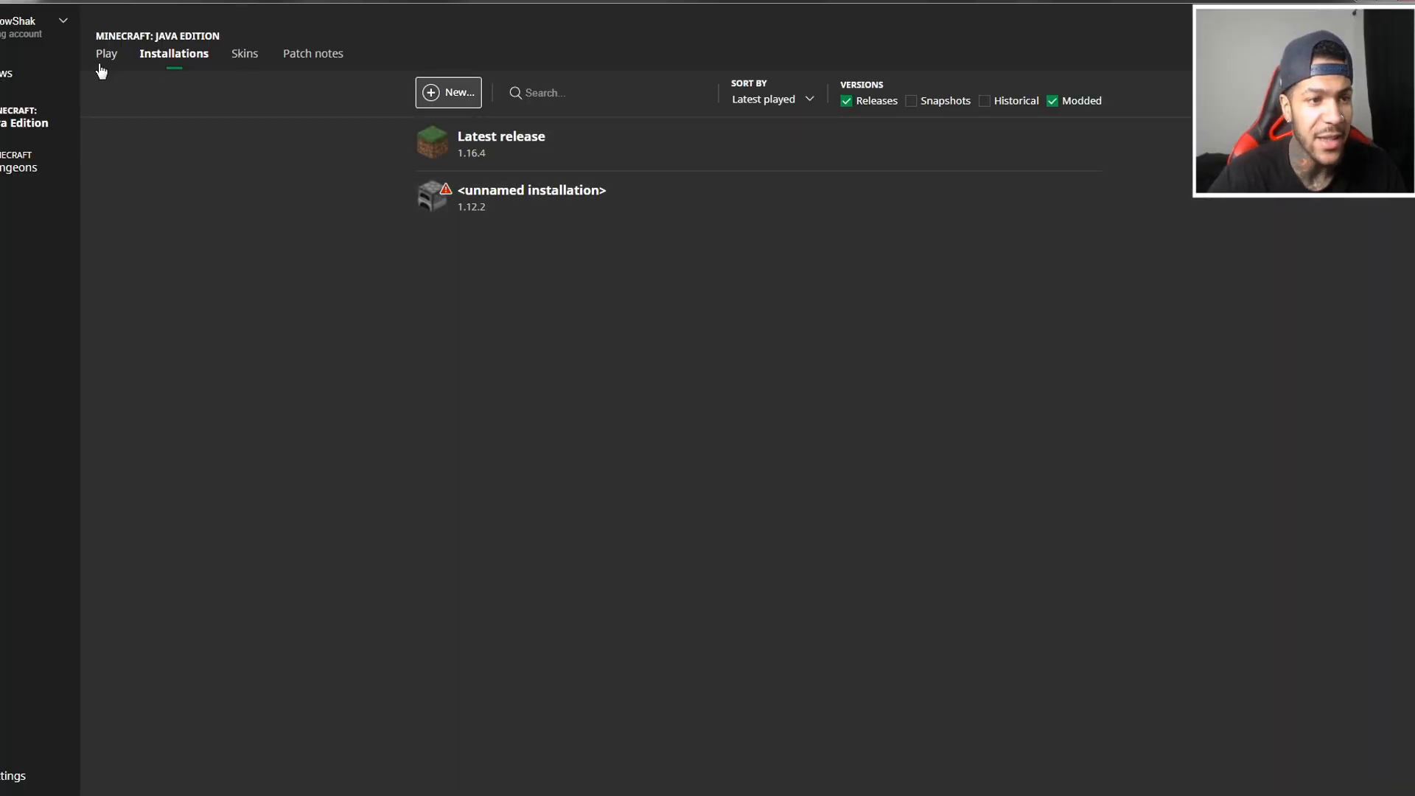
{"action": "left_click", "coordinate": [106, 53]}
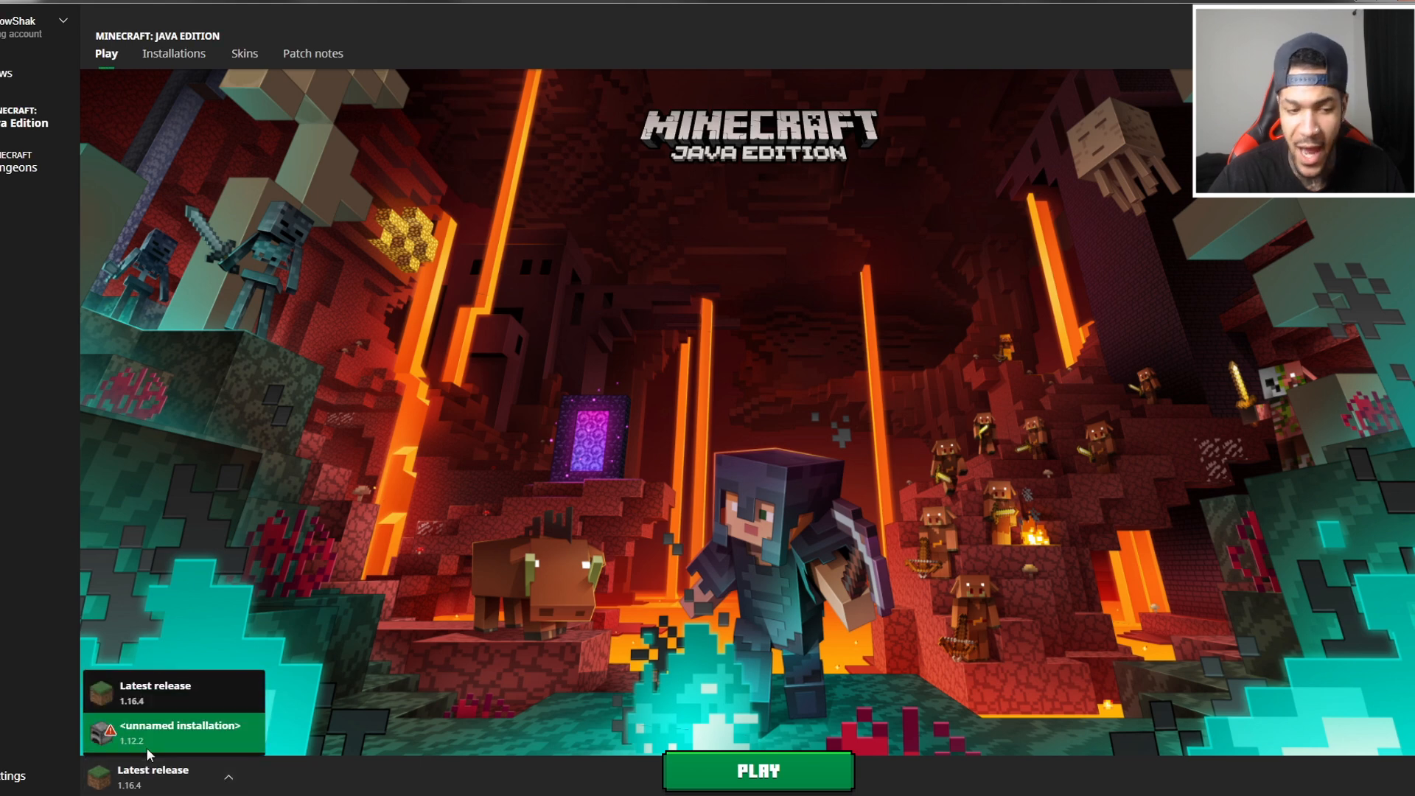
{"action": "left_click", "coordinate": [757, 771]}
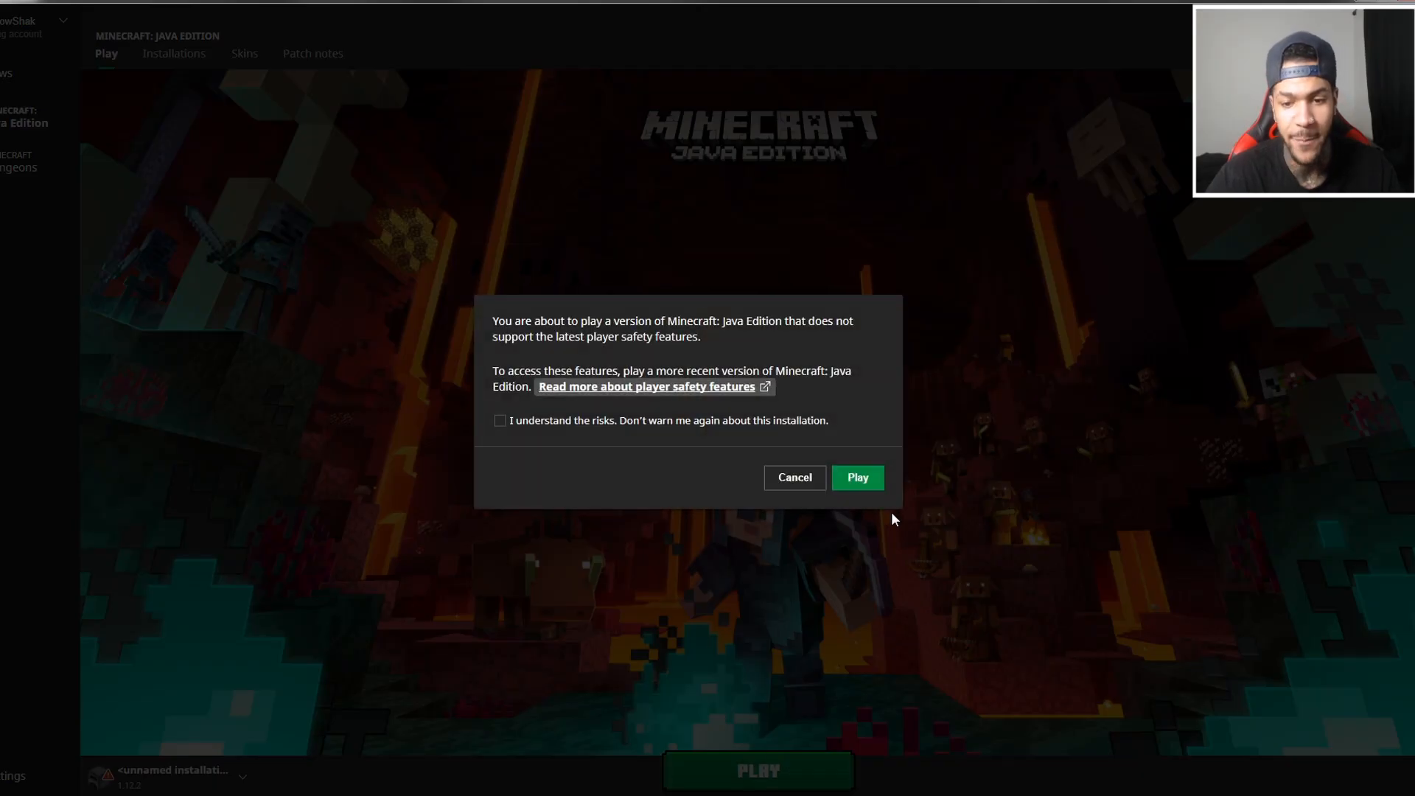
{"action": "left_click", "coordinate": [856, 477]}
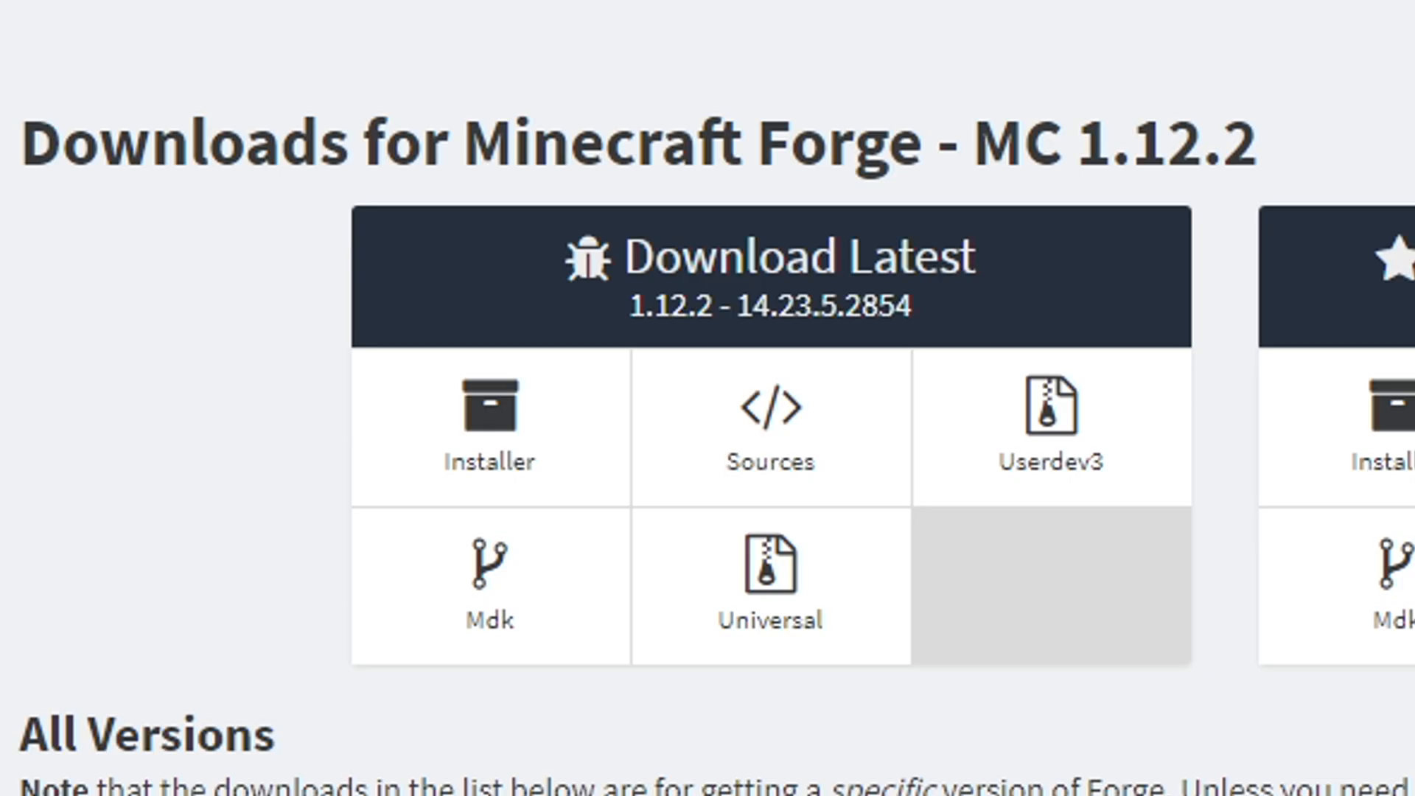
Step: Download the Installer under Download Latest on the MC 1.12.2 Forge page
{"action": "scroll", "scroll_direction": "down", "scroll_amount": 3}
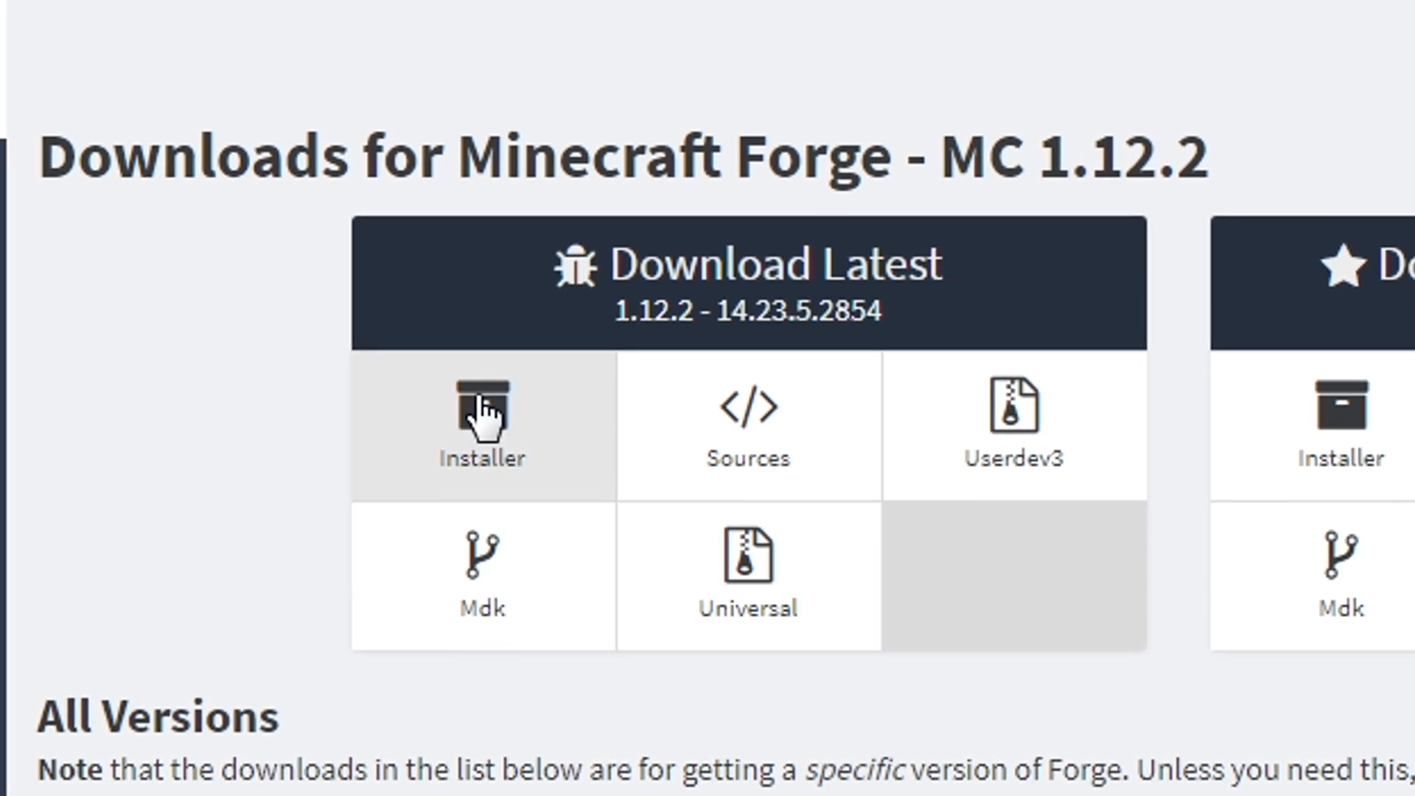
{"action": "left_click", "coordinate": [482, 429]}
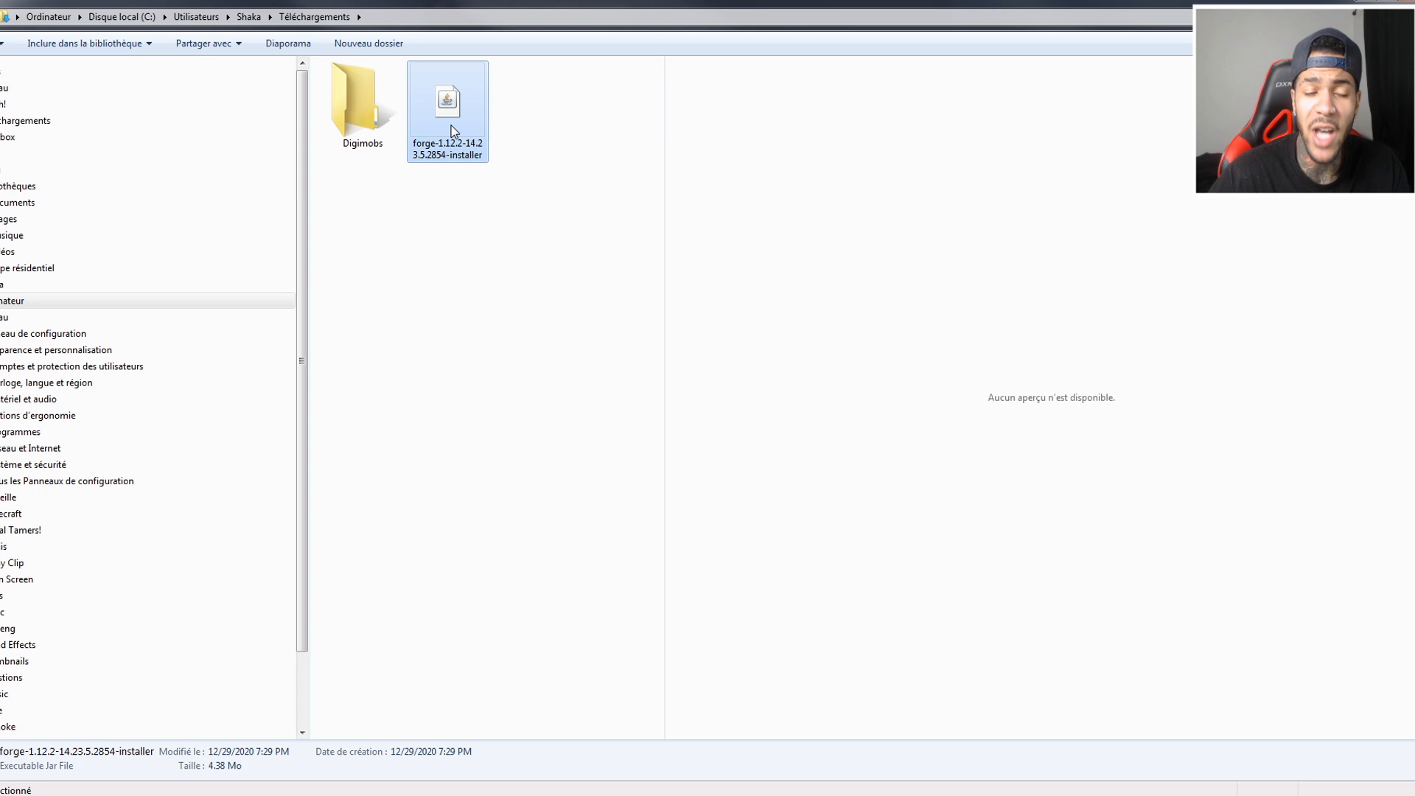
Step: Run the Forge 1.12.2-14.23.5.2854 installer with Install client and confirm completion
{"action": "double_click", "coordinate": [447, 100]}
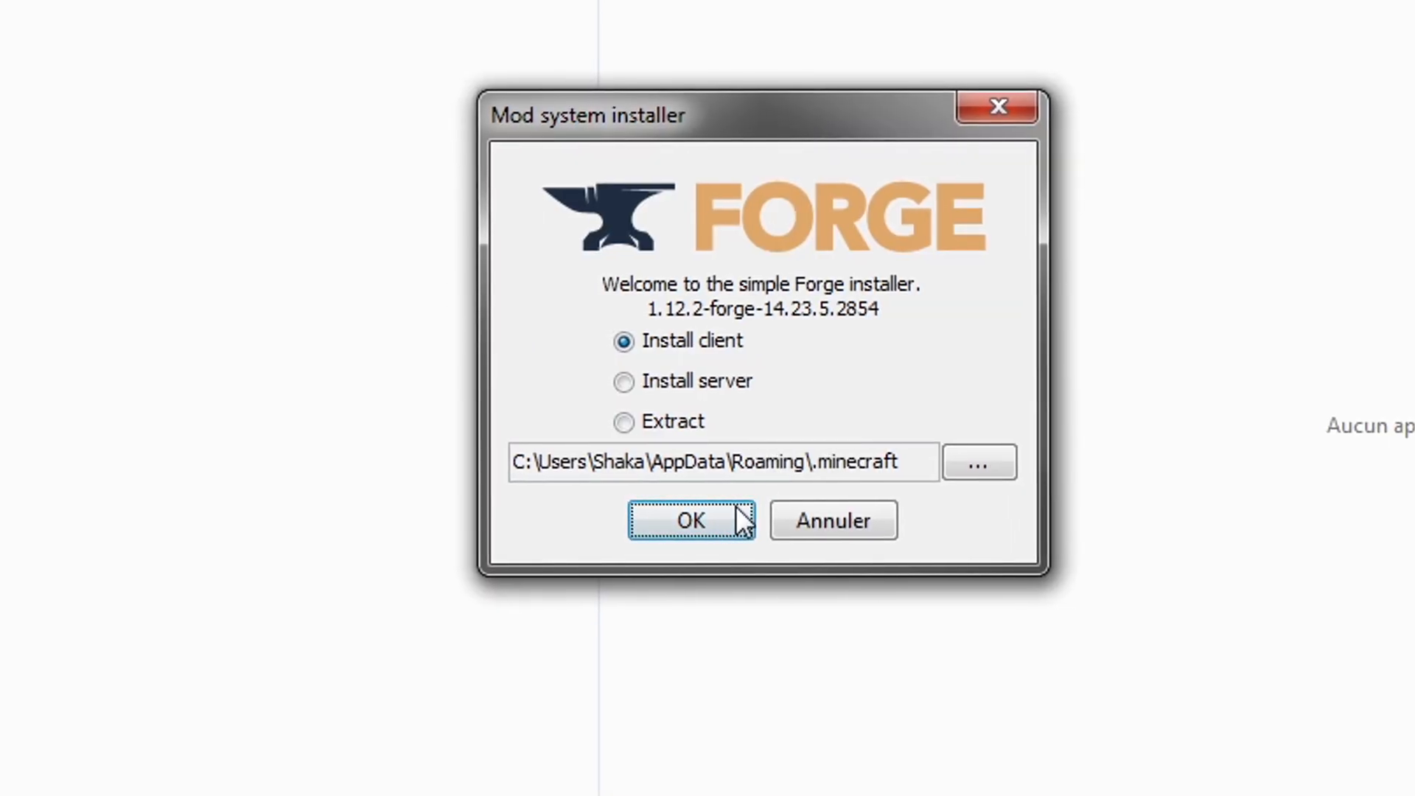
{"action": "left_click", "coordinate": [691, 521]}
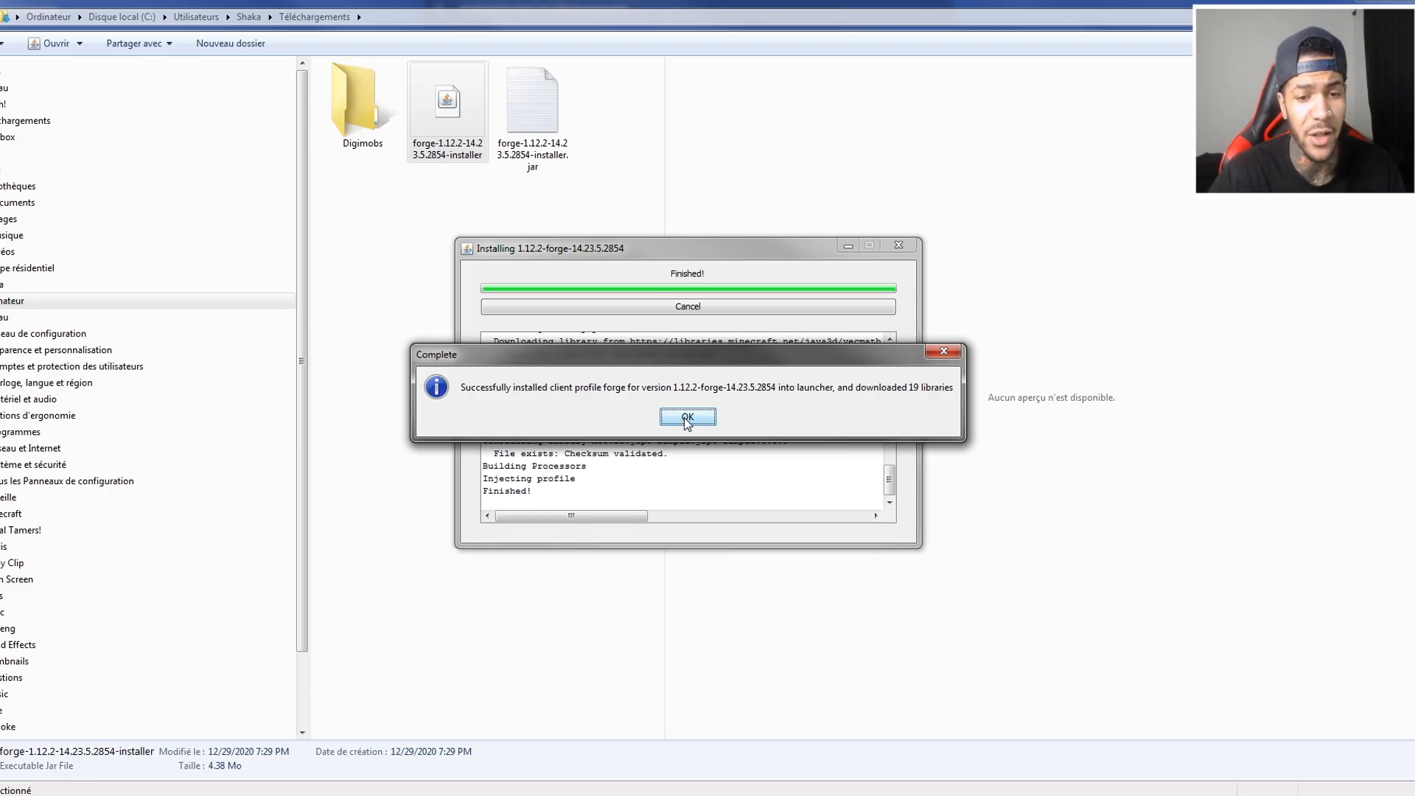
{"action": "left_click", "coordinate": [687, 416]}
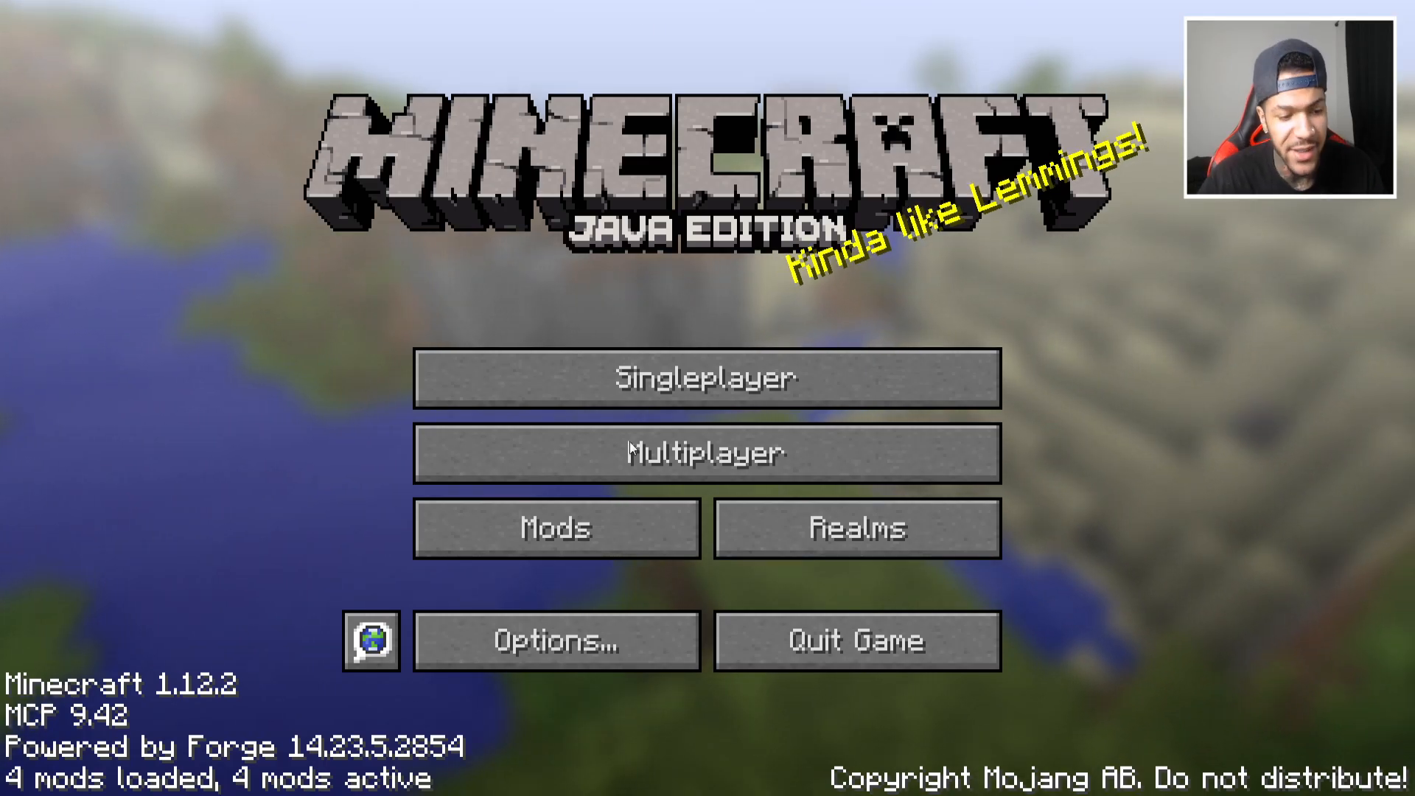
Step: Check the Mod List for Minecraft Forge 14.23.5.2854, then return to the title screen
{"action": "left_click", "coordinate": [554, 527]}
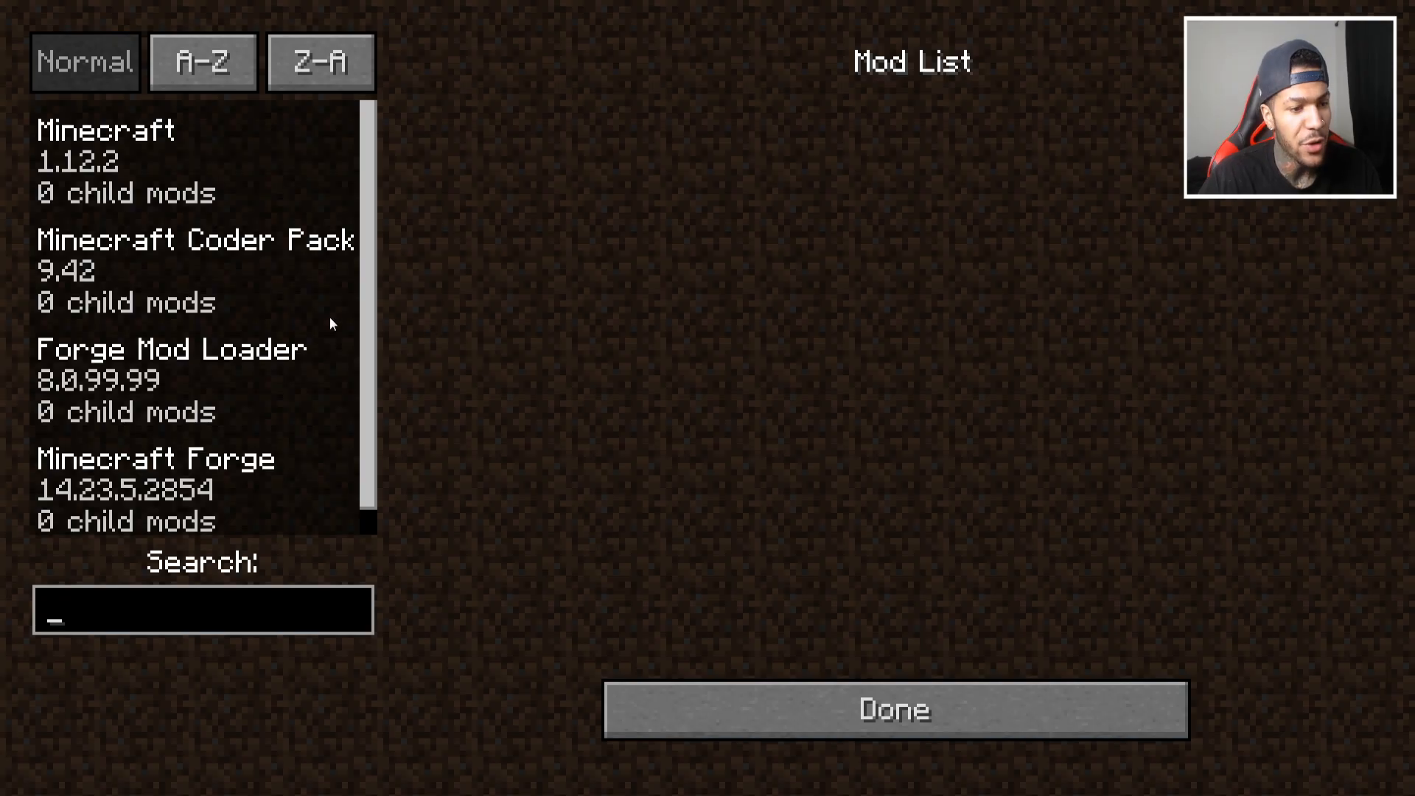
{"action": "mouse_move", "coordinate": [837, 650]}
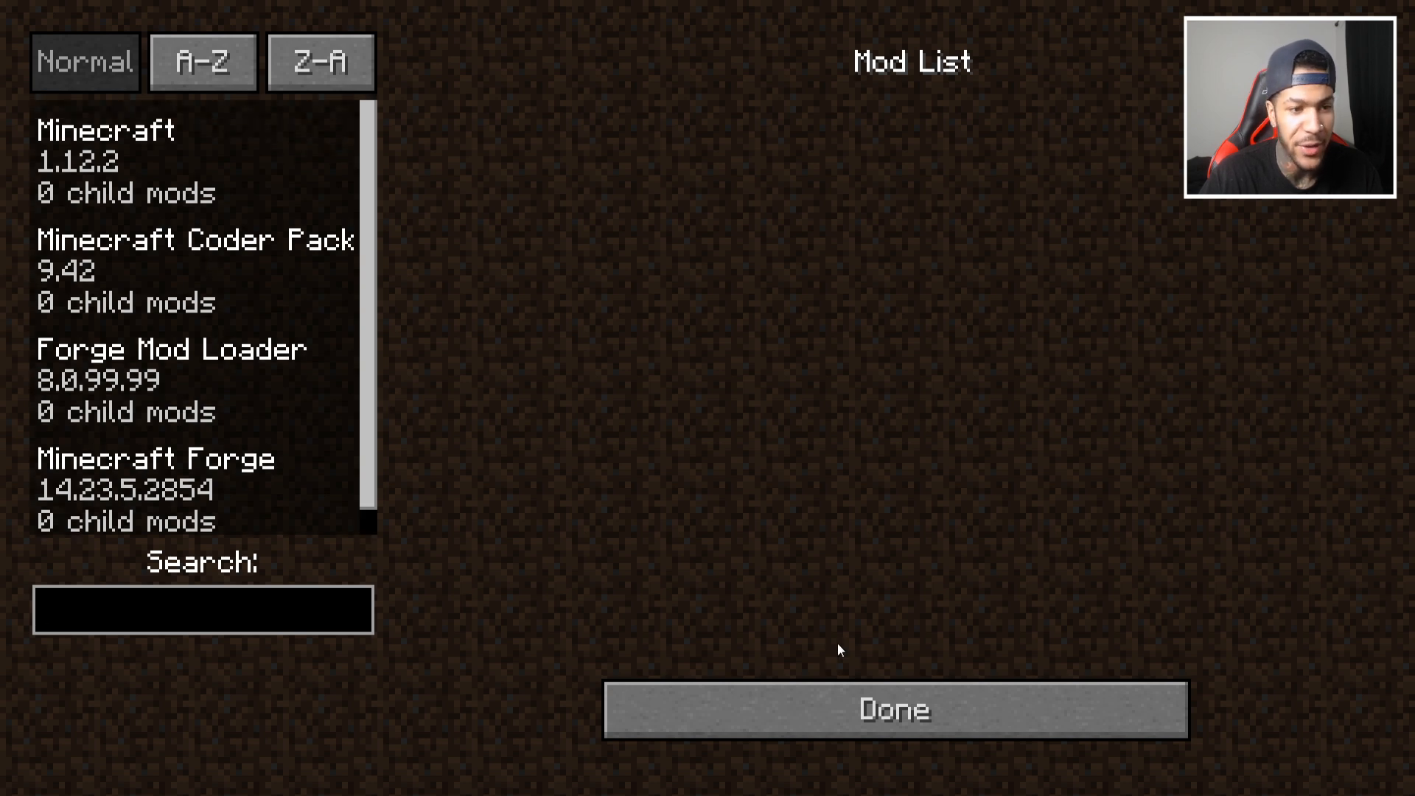
{"action": "left_click", "coordinate": [895, 709]}
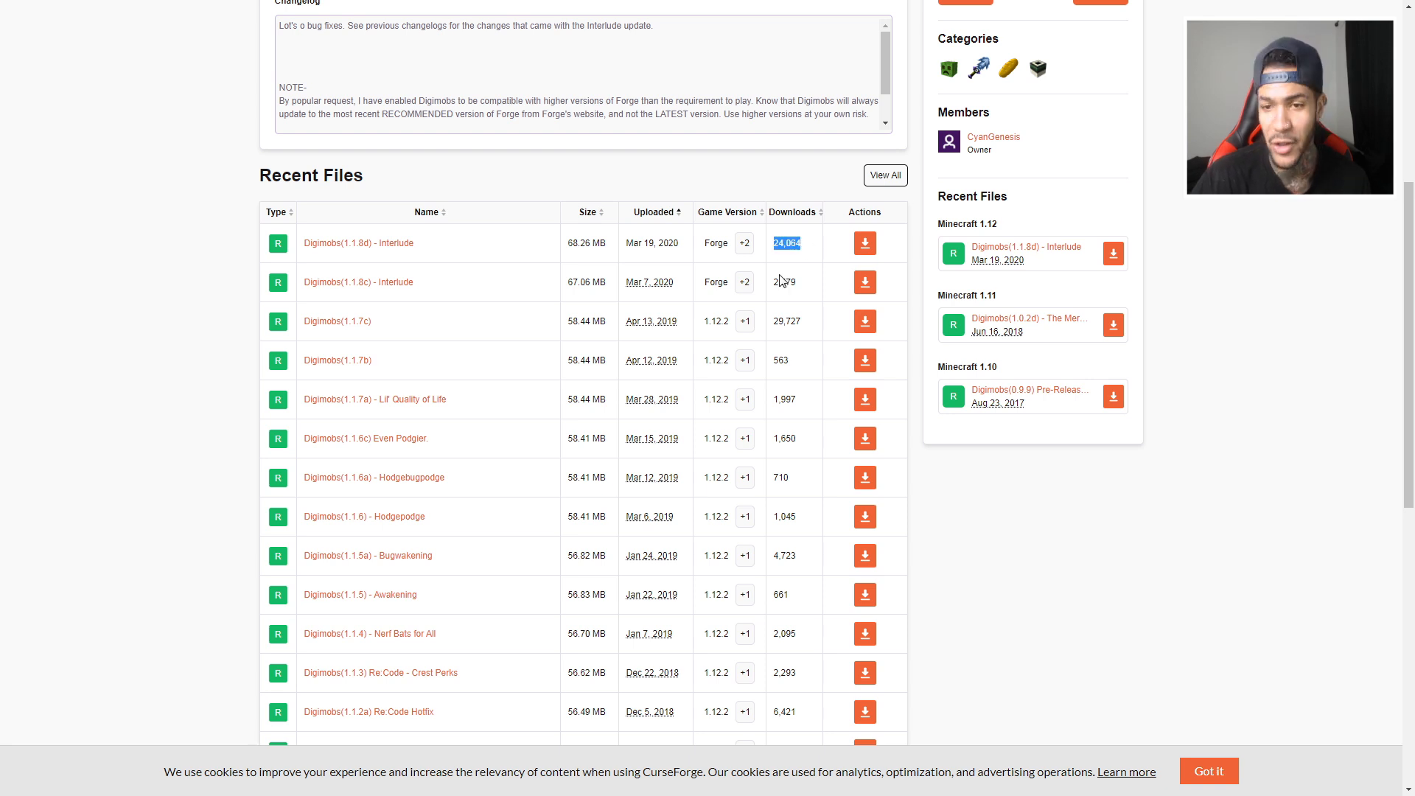
{"action": "mouse_move", "coordinate": [520, 283]}
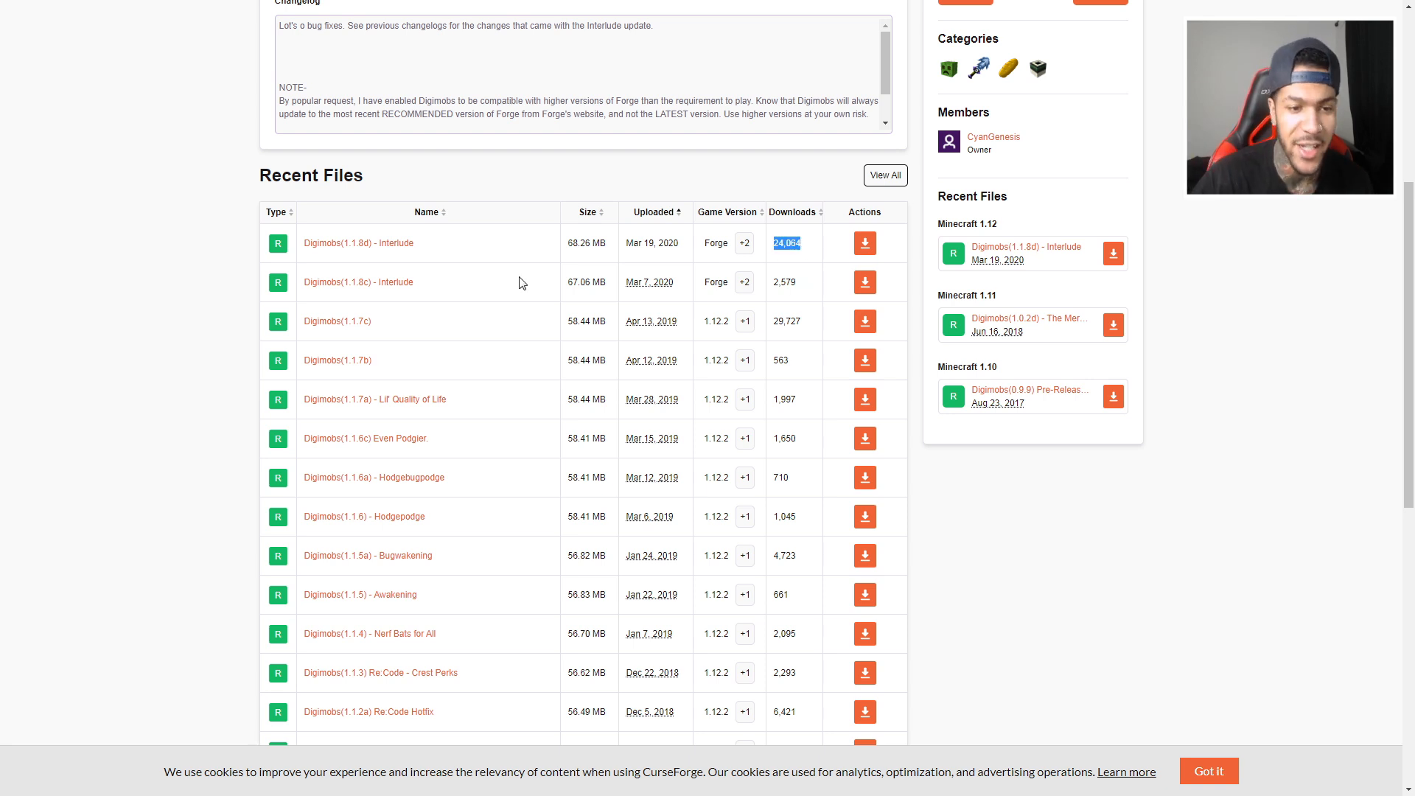
{"action": "mouse_move", "coordinate": [411, 251]}
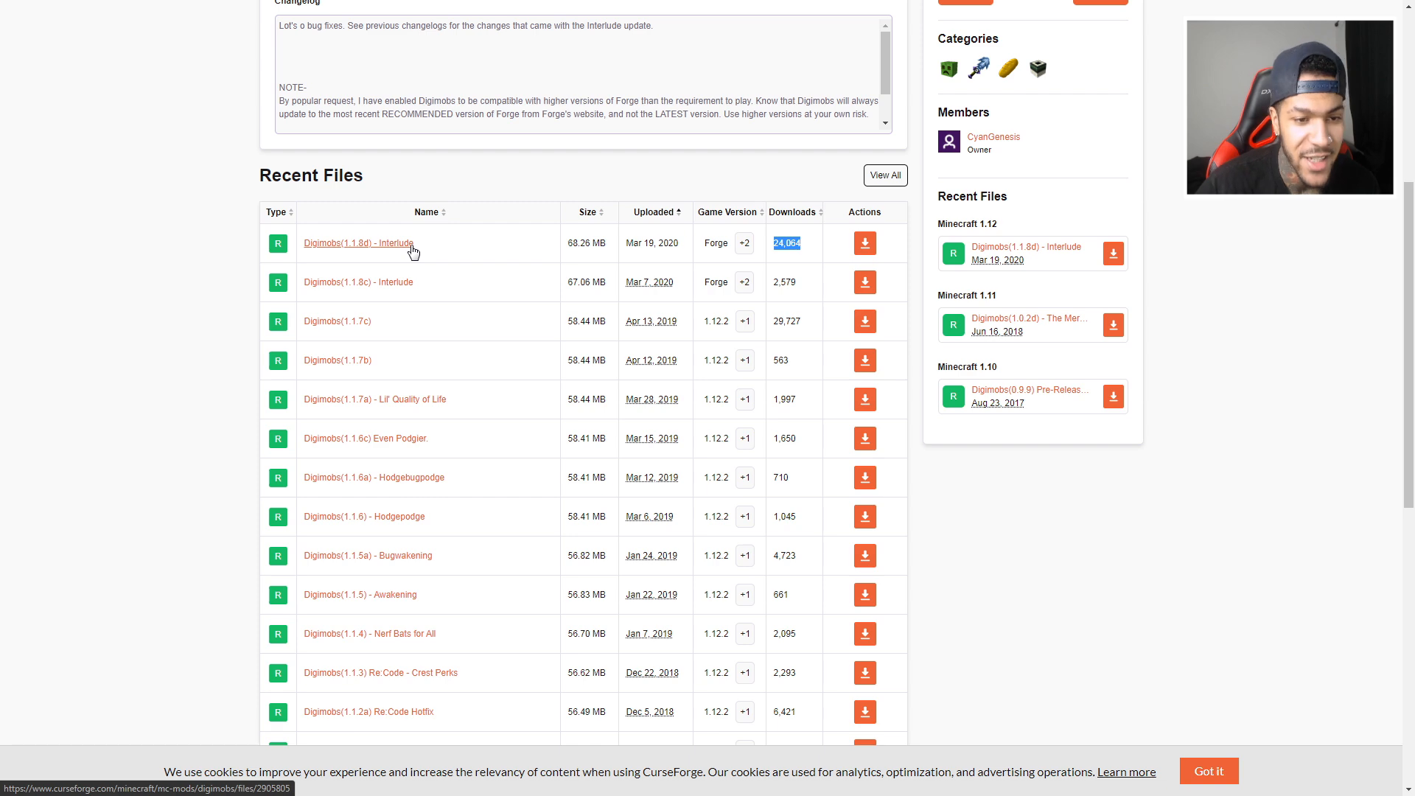
Step: Download Digimobs(1.1.8d) - Interlude from its CurseForge File Details page
{"action": "left_click", "coordinate": [357, 242]}
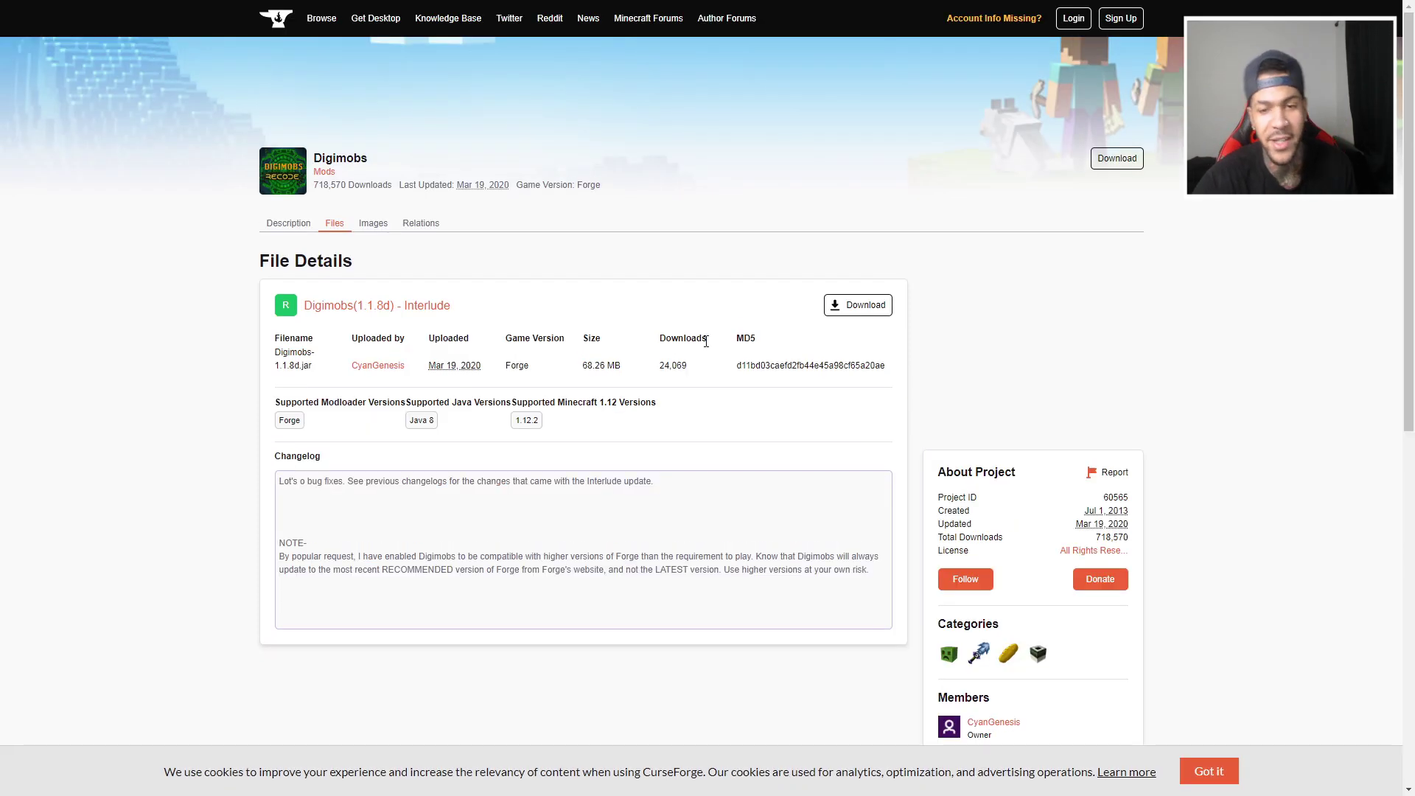
{"action": "left_click", "coordinate": [856, 305]}
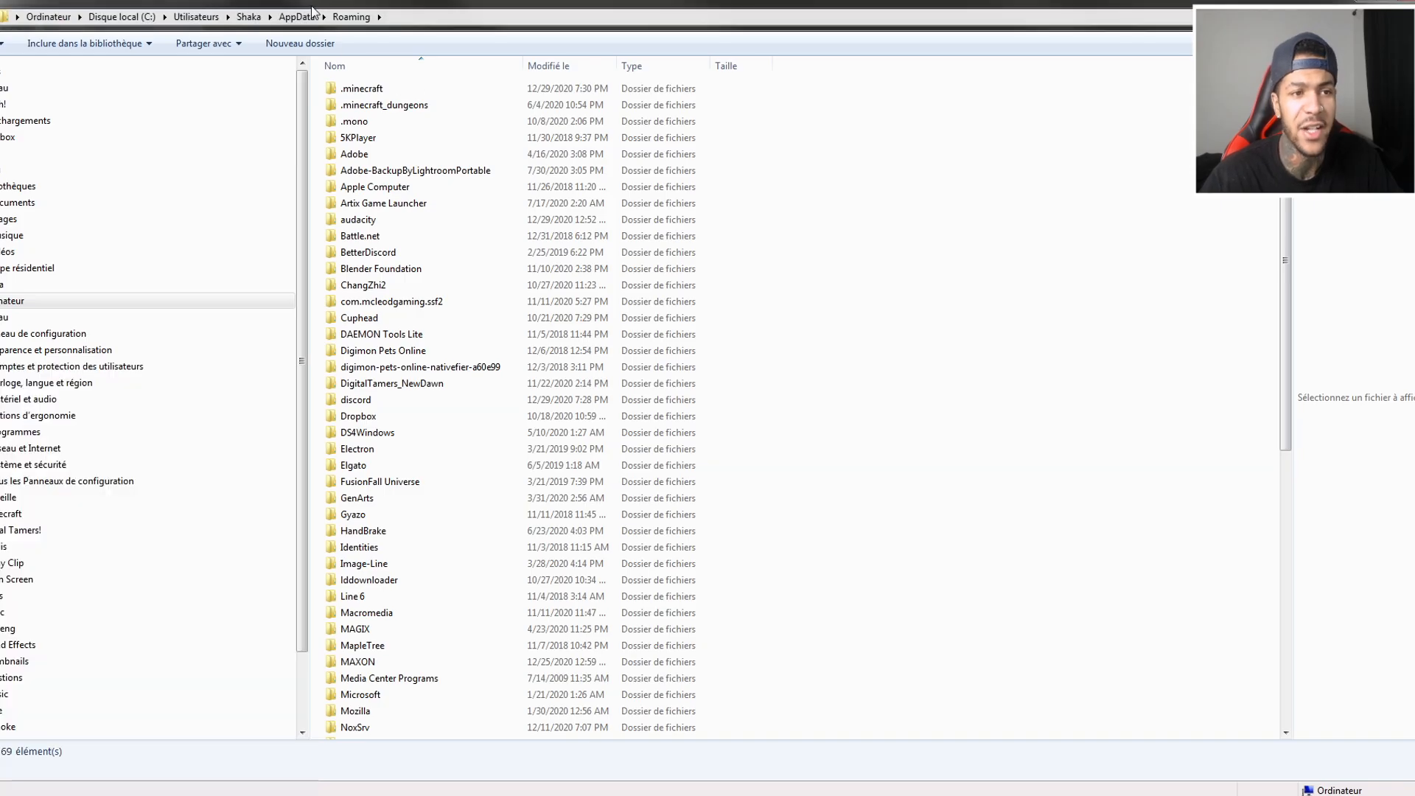
Step: Open .minecraft in AppData\Roaming, then open its mods folder
{"action": "double_click", "coordinate": [361, 88]}
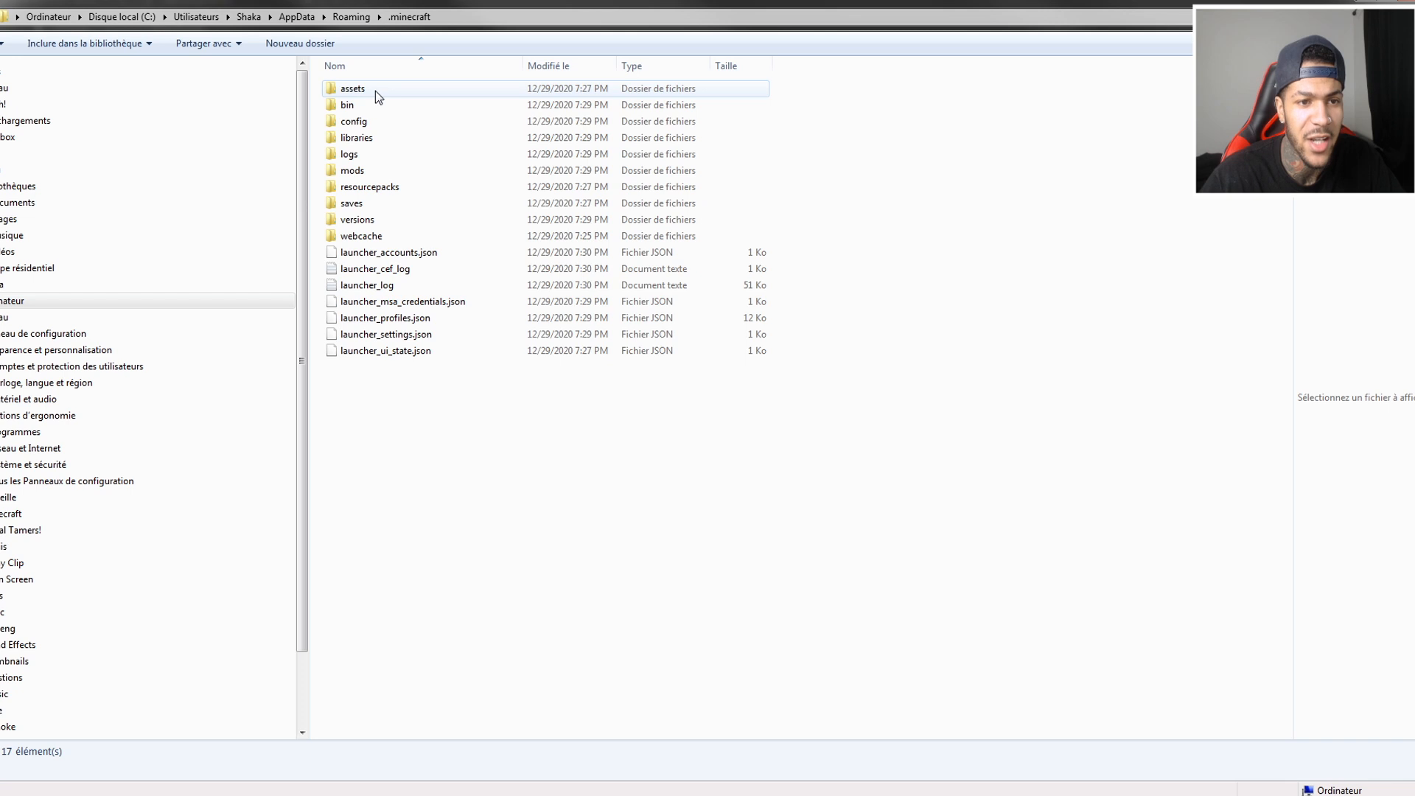
{"action": "left_click", "coordinate": [352, 170]}
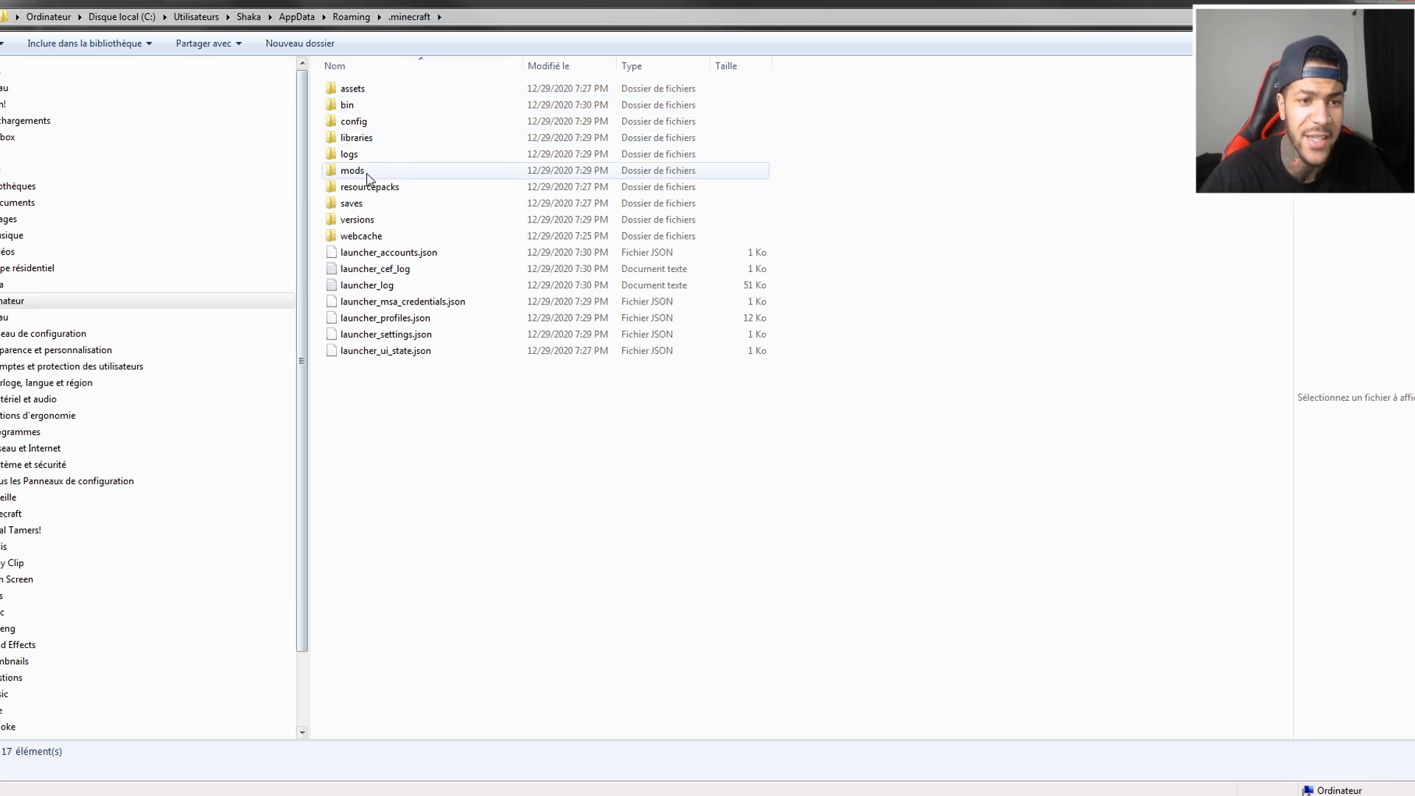
{"action": "double_click", "coordinate": [353, 170]}
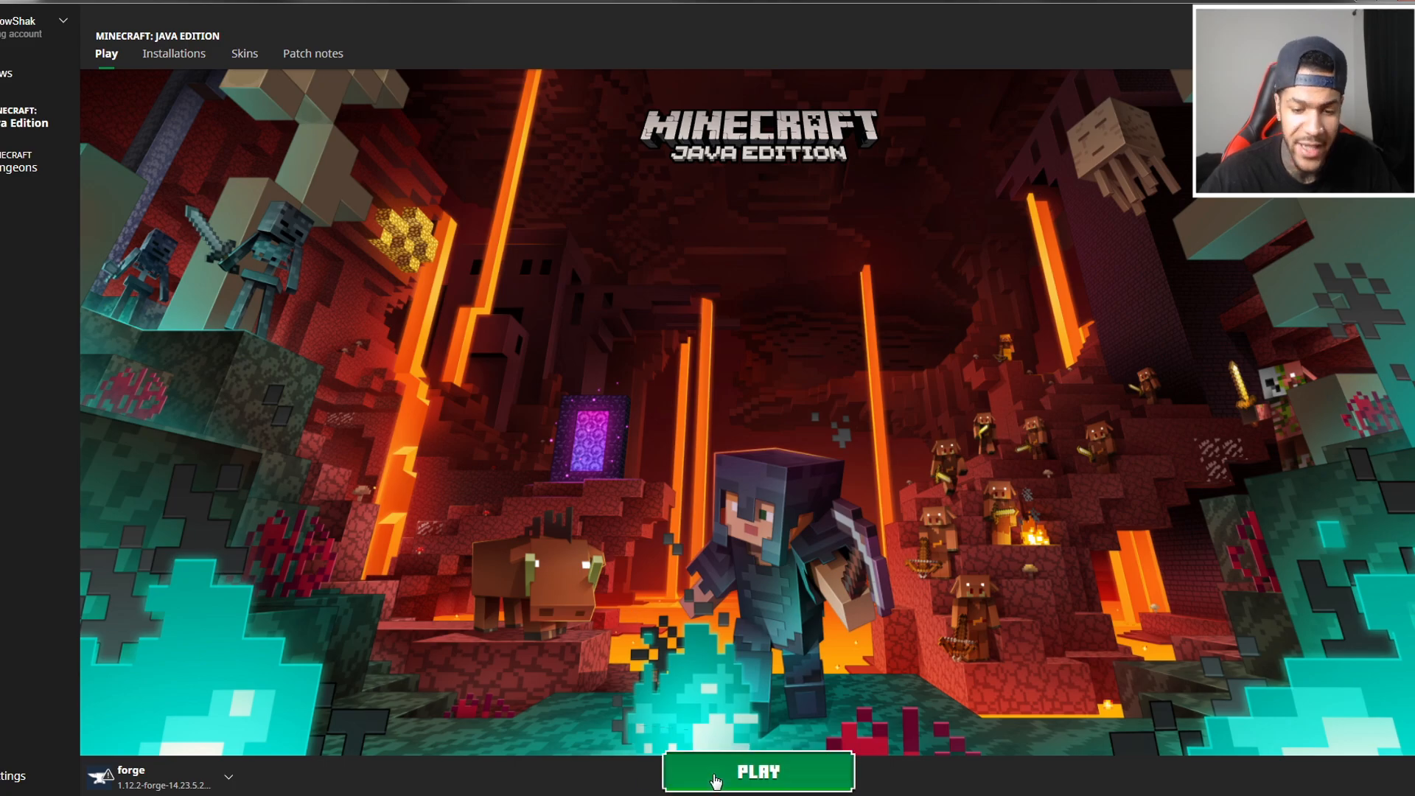
Step: Launch the Forge 1.12.2 profile and confirm Digimobs Re:Code 1.1.8d in the Mod List
{"action": "left_click", "coordinate": [756, 772]}
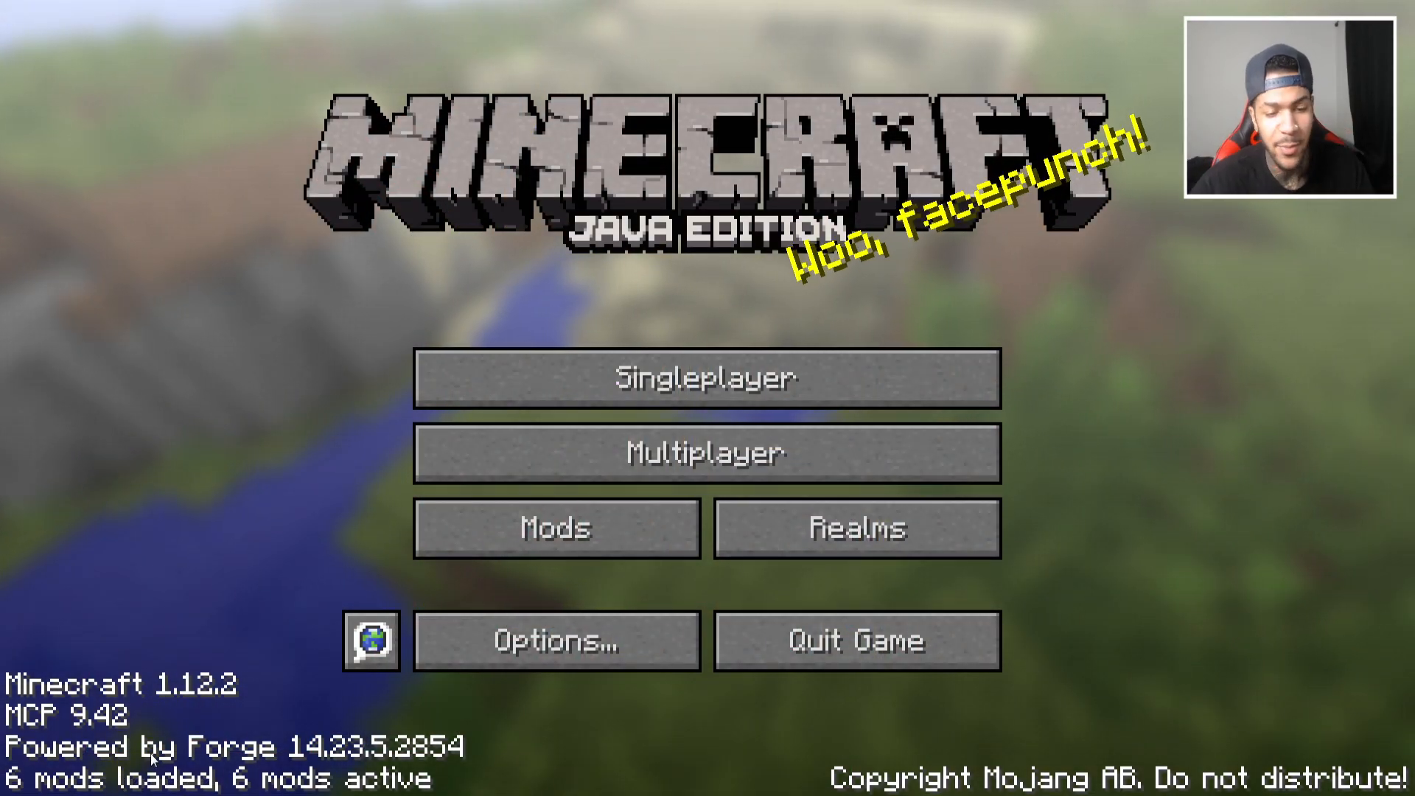
{"action": "left_click", "coordinate": [554, 527]}
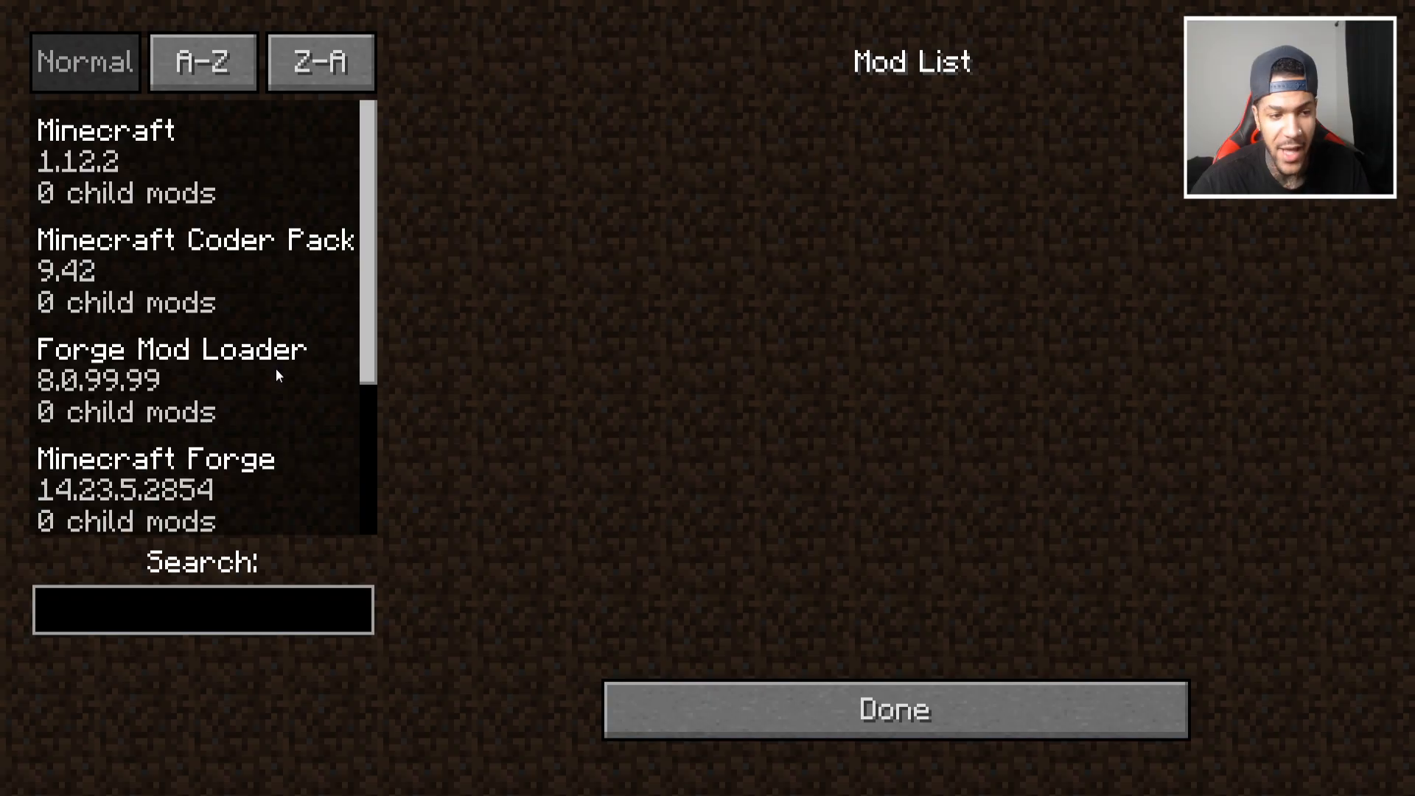
{"action": "left_click", "coordinate": [135, 487]}
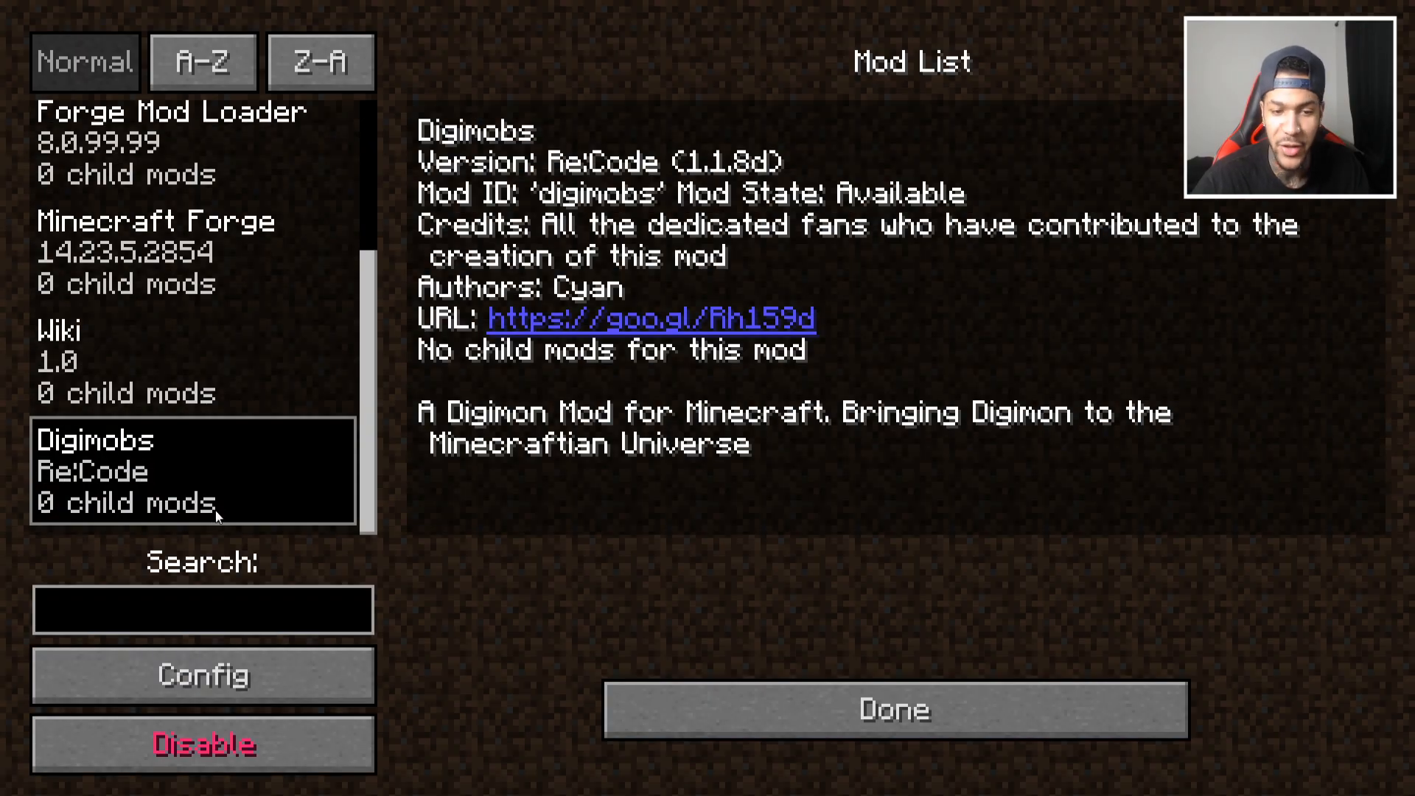
{"action": "left_click", "coordinate": [894, 709]}
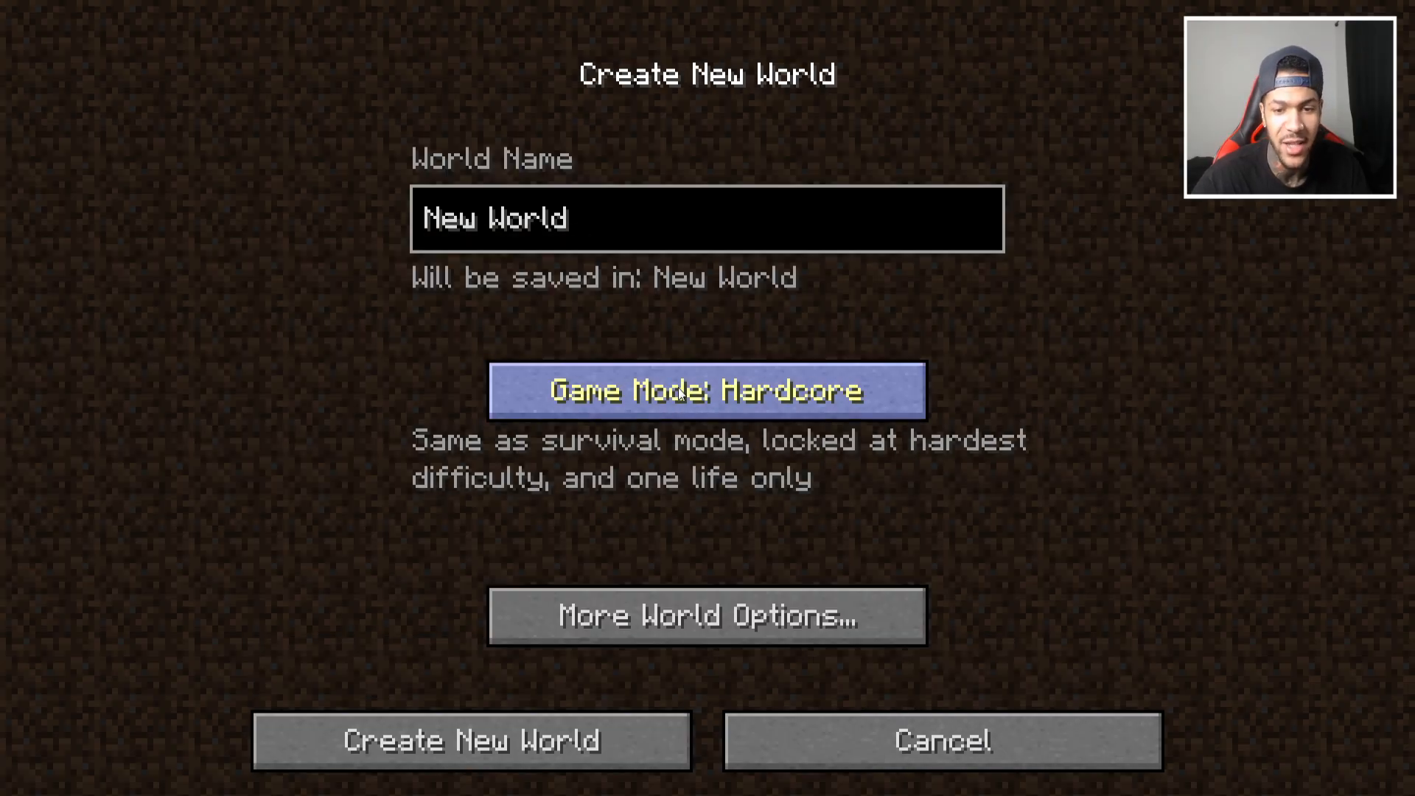
Step: Switch the game mode on the Create New World screen
{"action": "left_click", "coordinate": [474, 740]}
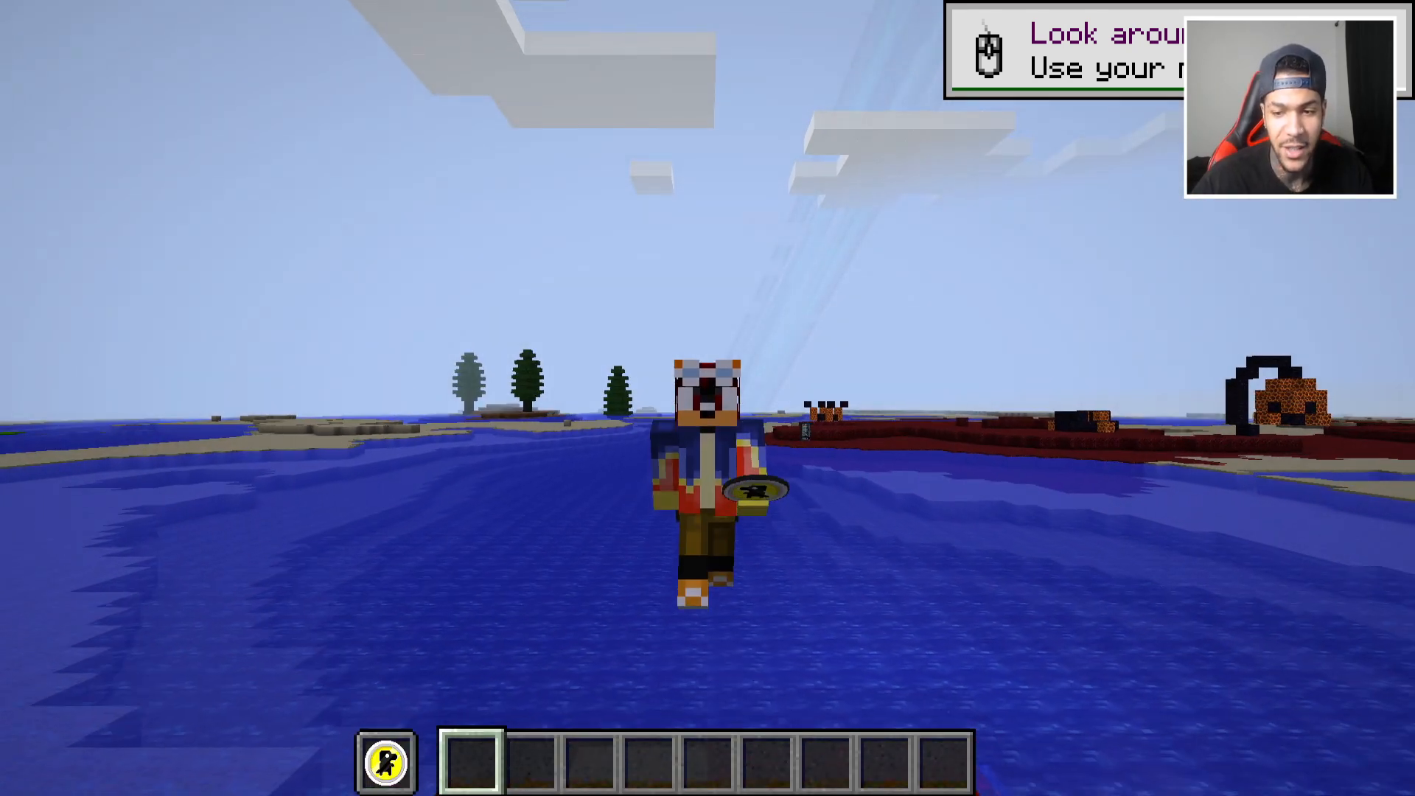
{"action": "mouse_move", "coordinate": [708, 398]}
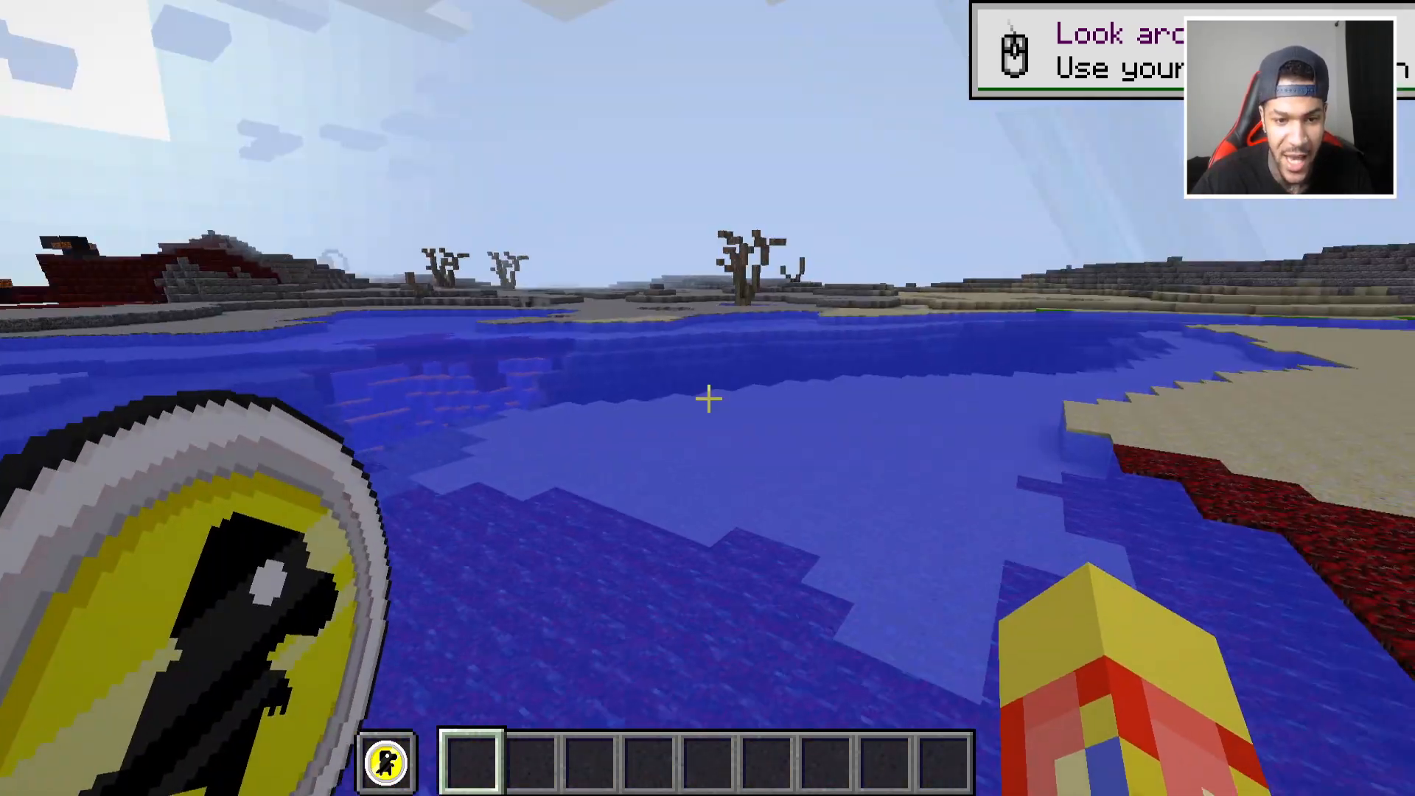
{"action": "mouse_move", "coordinate": [708, 398]}
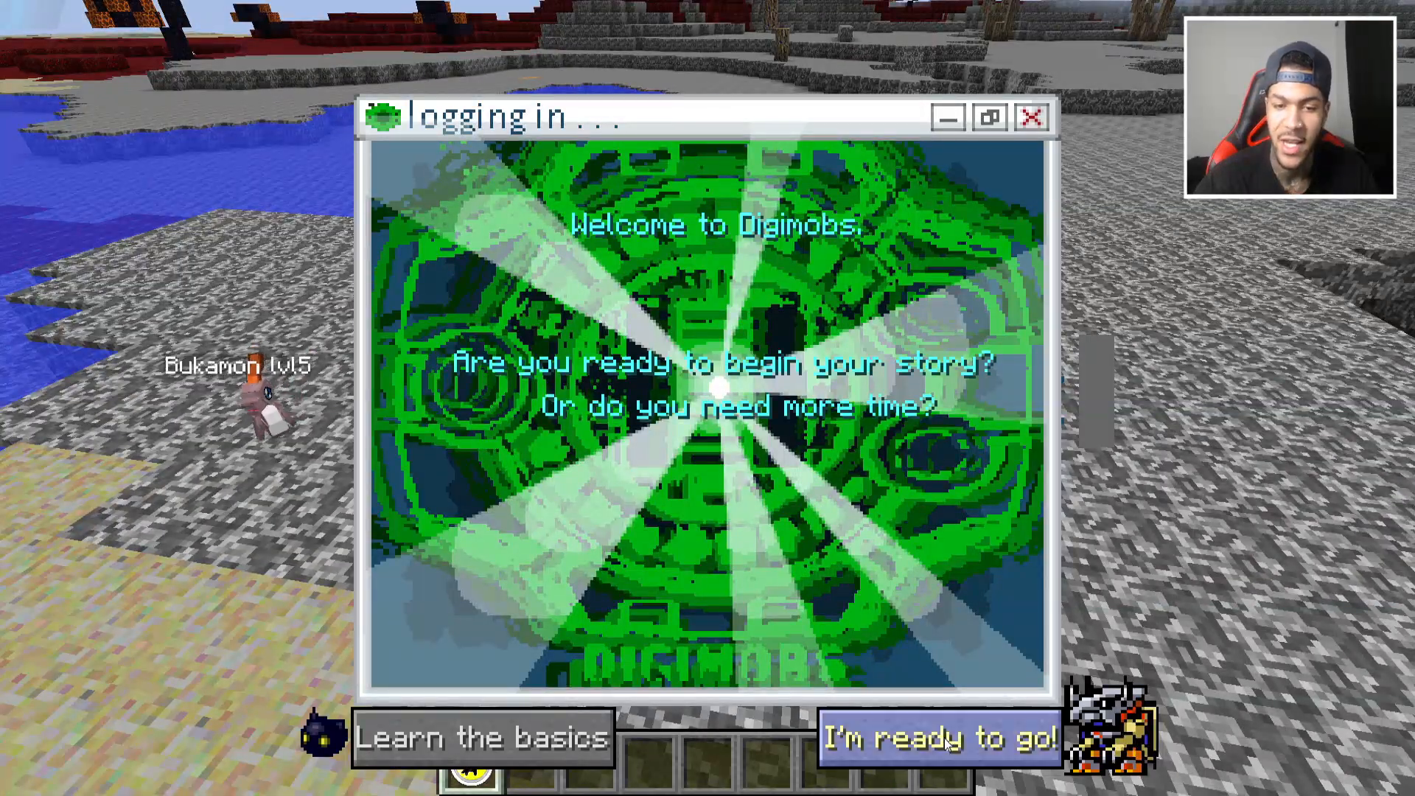
Step: Accept the Digimobs story prompt, choose Tokomon as partner, and check the inventory
{"action": "left_click", "coordinate": [940, 737]}
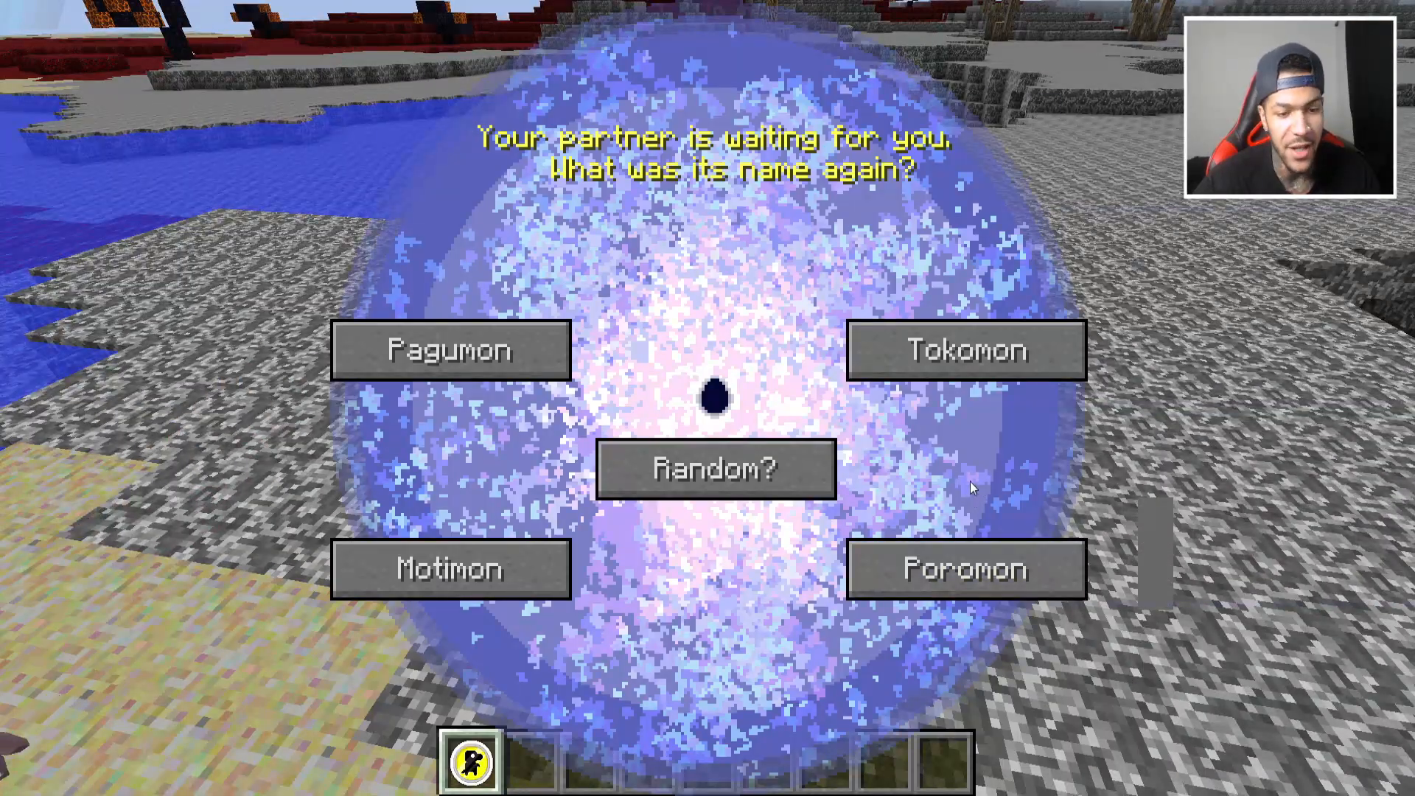
{"action": "left_click", "coordinate": [964, 350]}
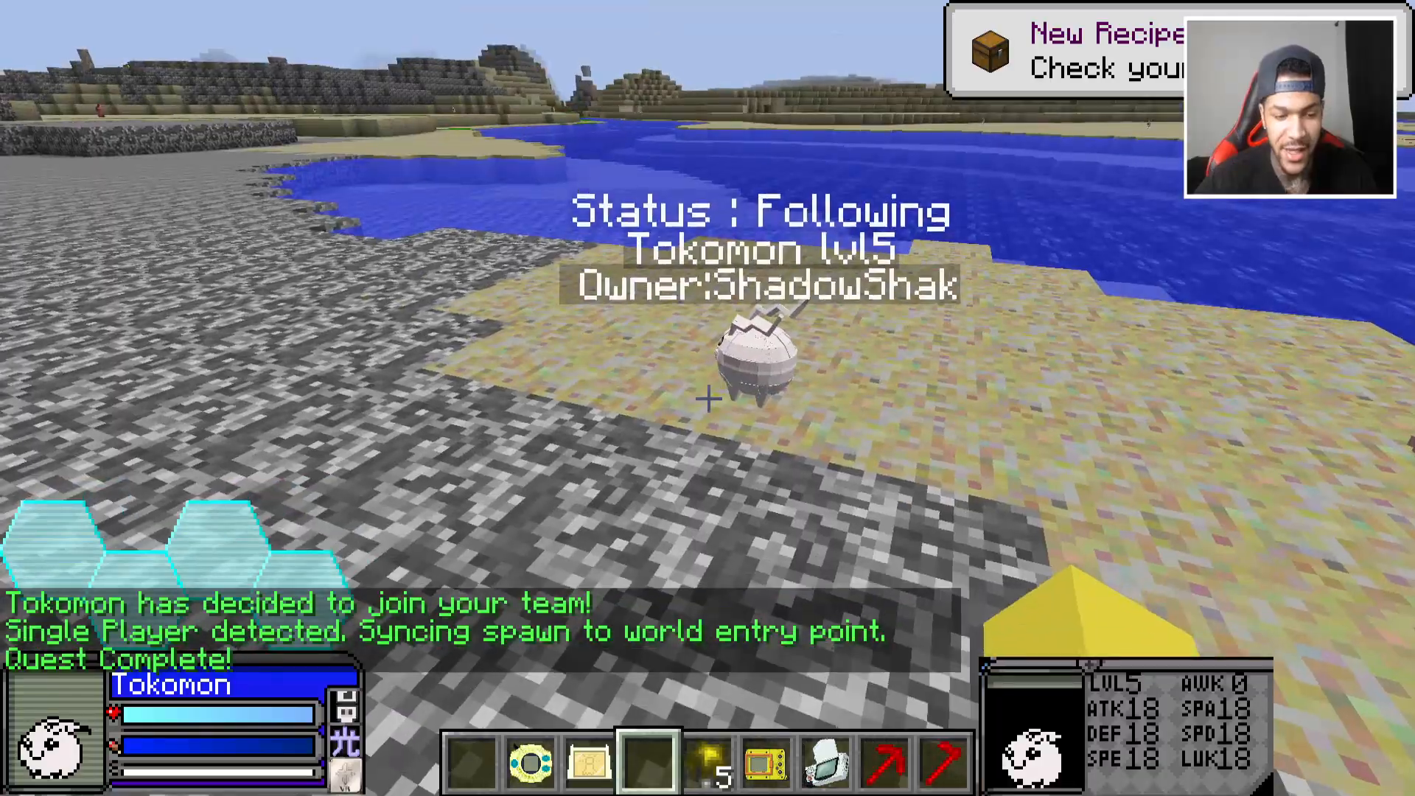
{"action": "key", "text": "e"}
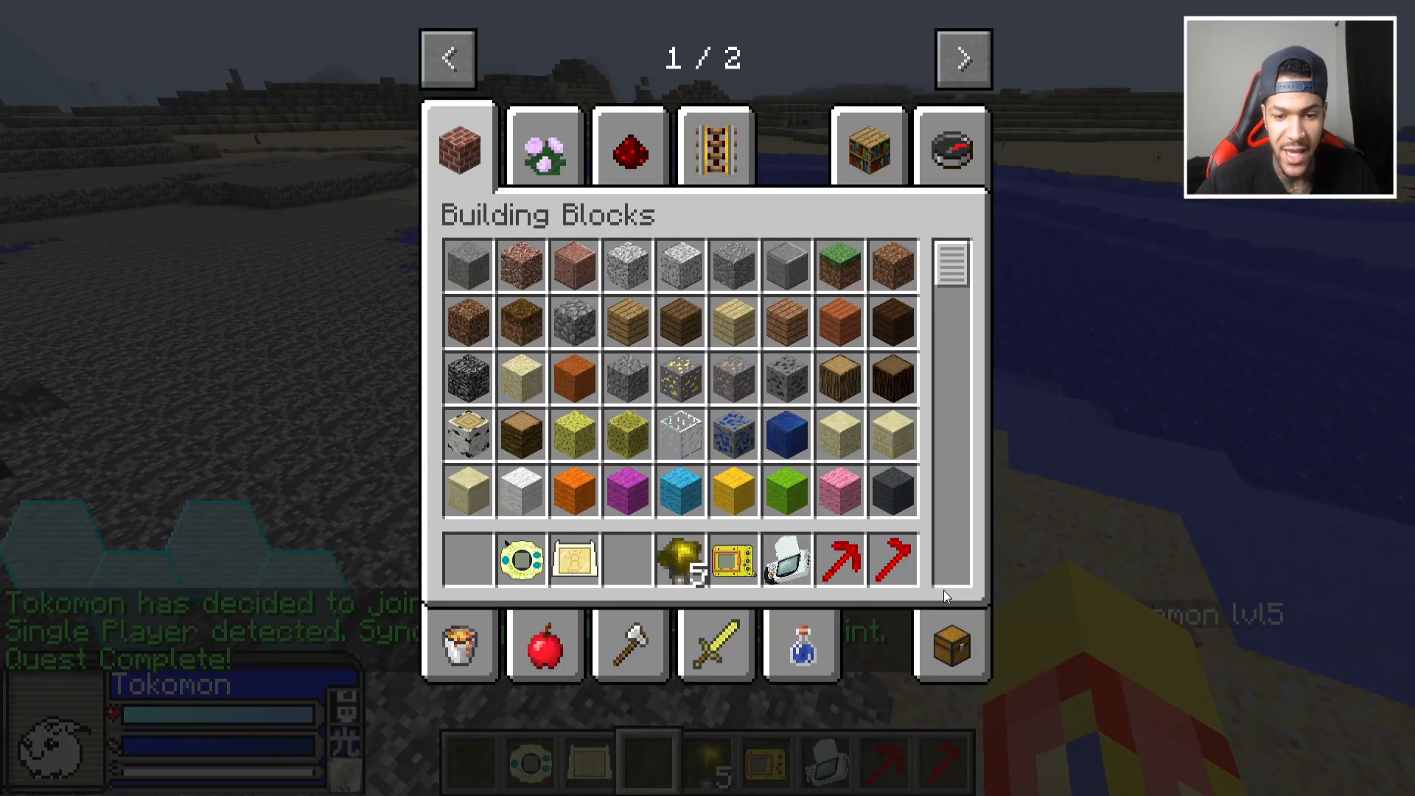
{"action": "key", "text": "Escape"}
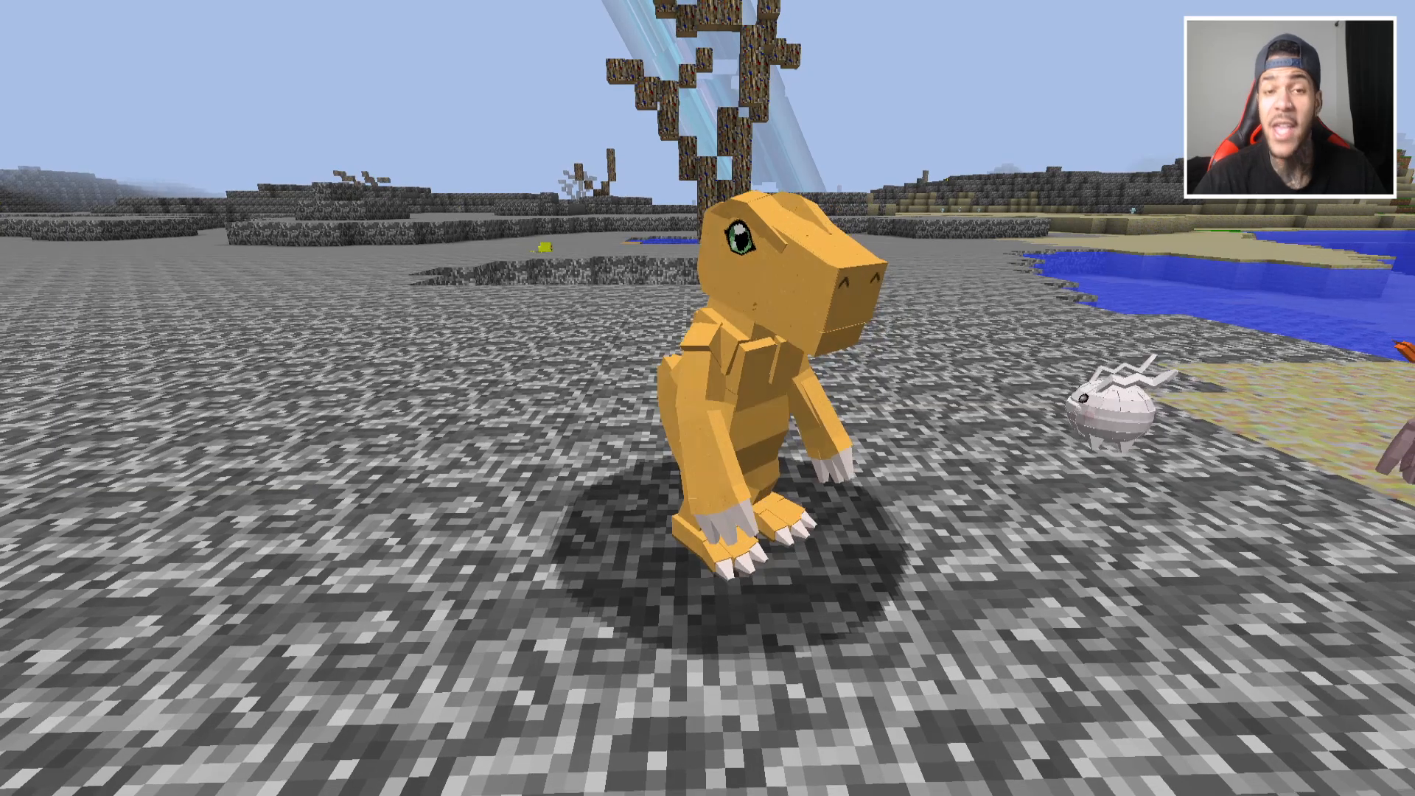
{"action": "mouse_move", "coordinate": [707, 398]}
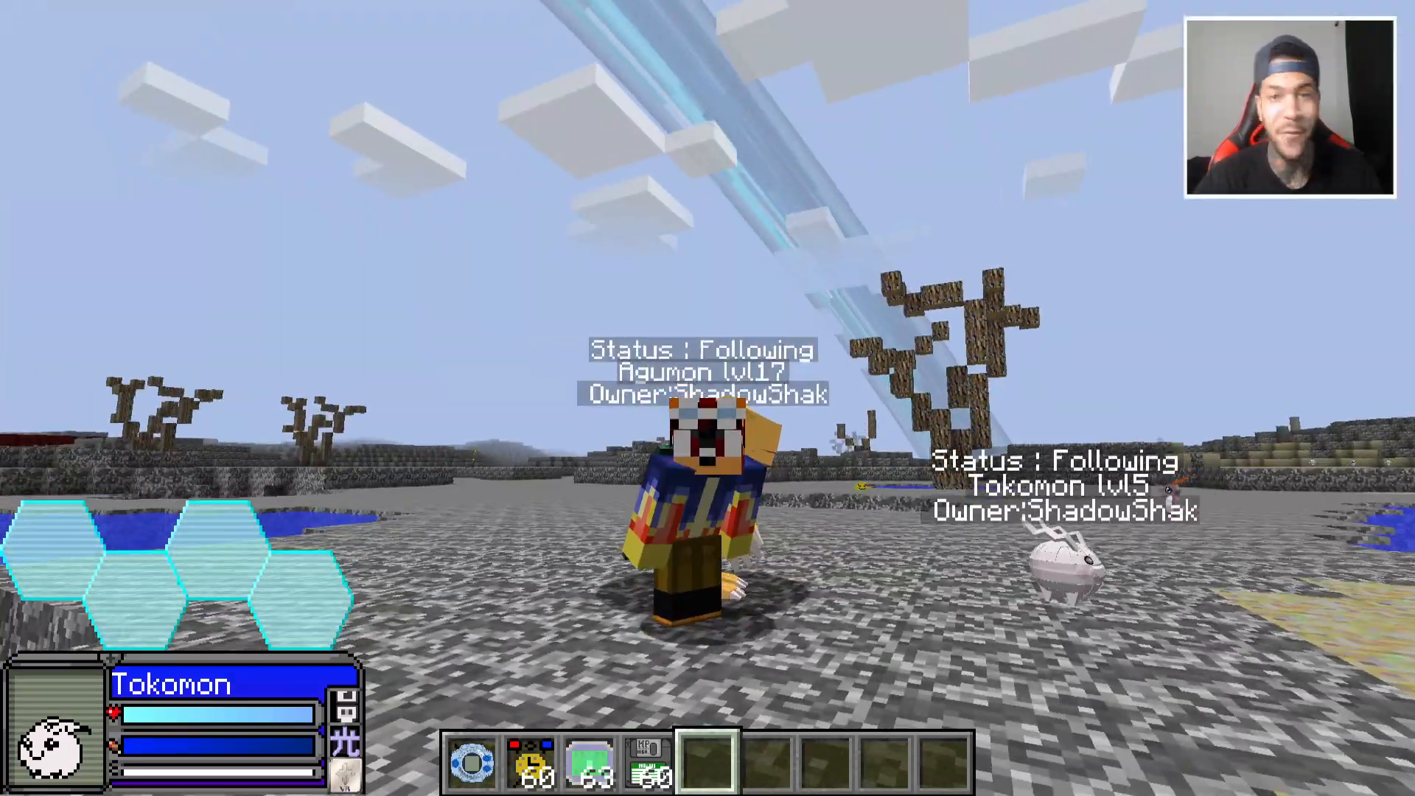
{"action": "mouse_move", "coordinate": [708, 397]}
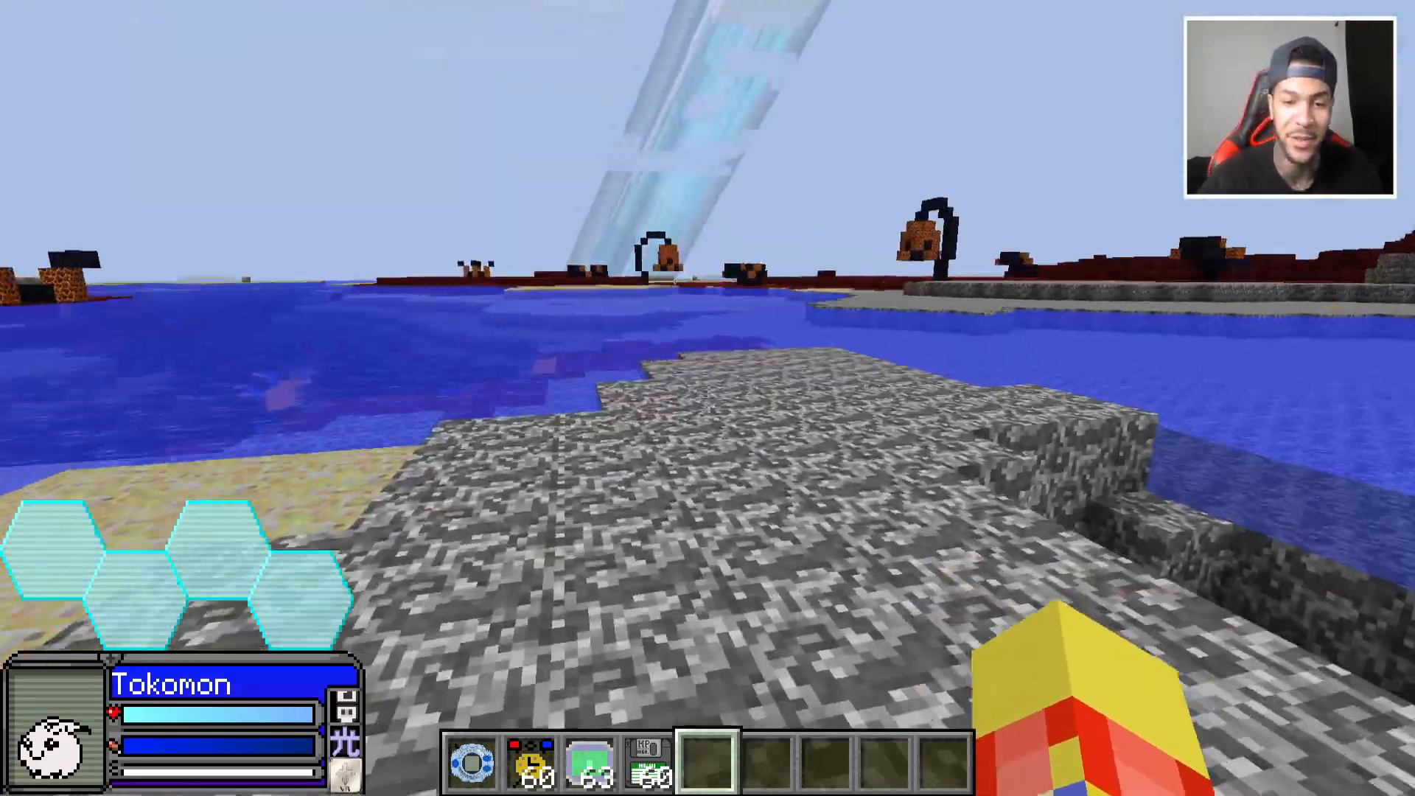